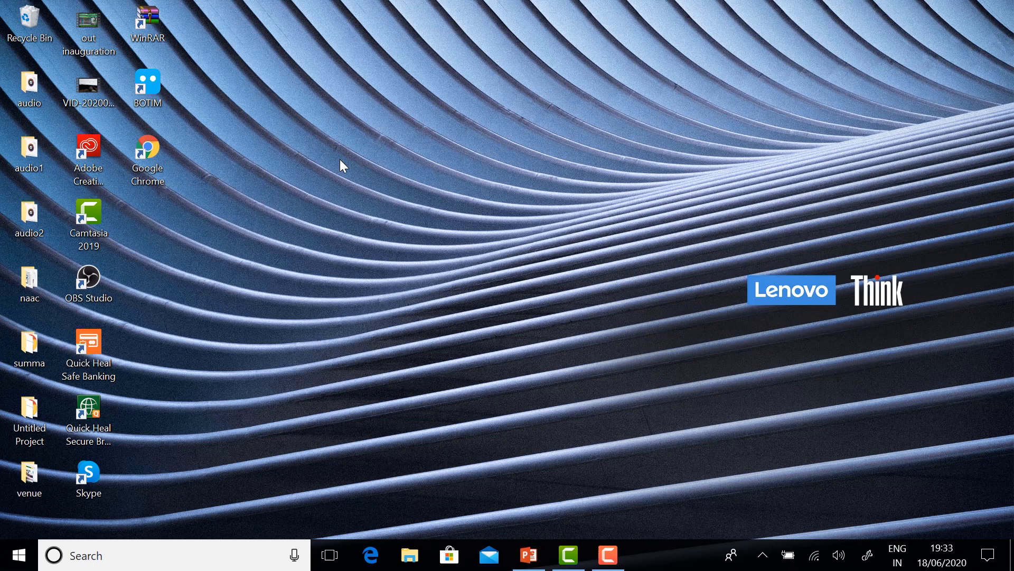
Launch Chrome, search 'gmail' and sign in to Gmail with the college account.
click(147, 154)
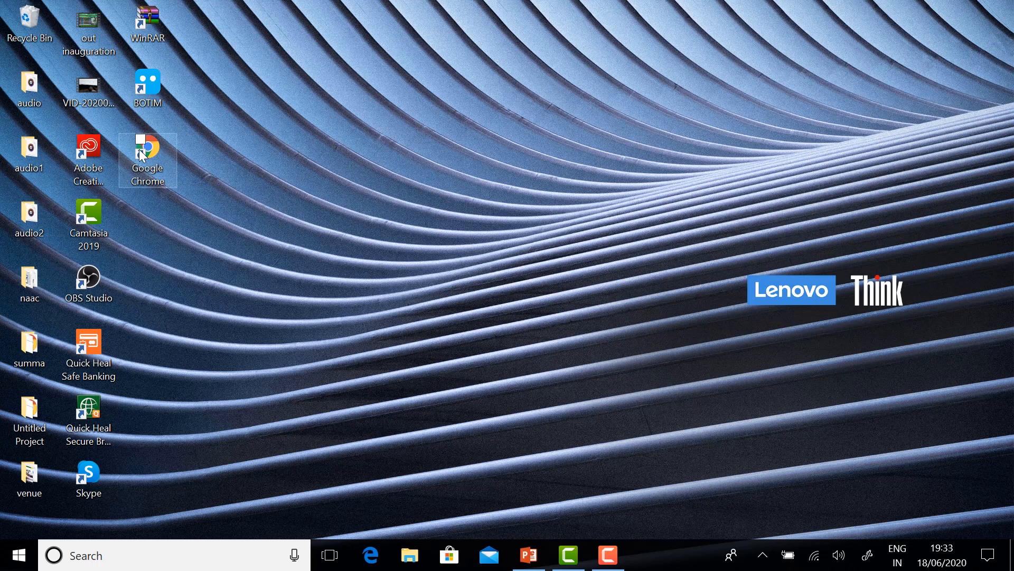
double_click(148, 149)
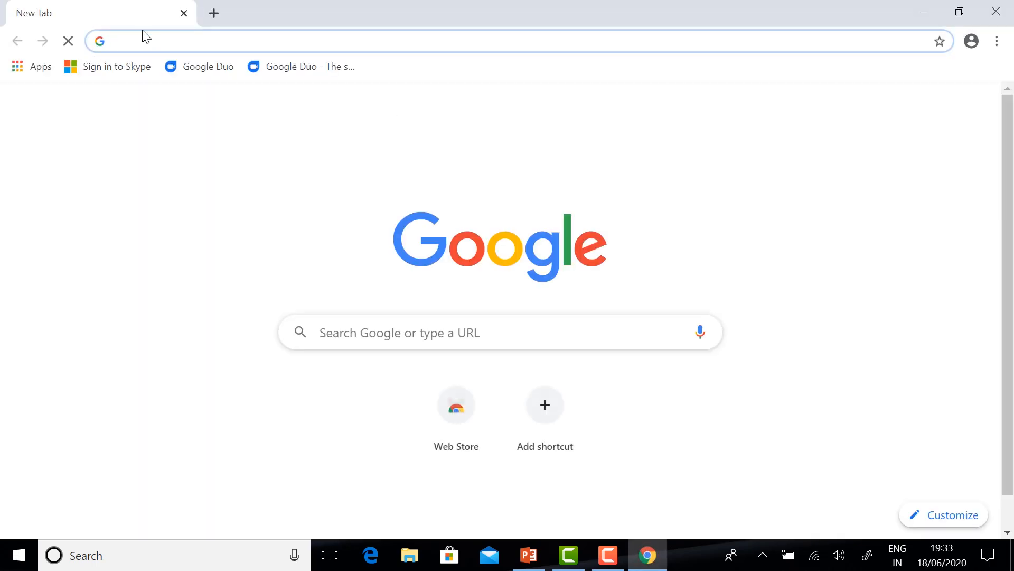
text(gmail&oq=gmail&aqs=chrome.0.69i59j0l7.841j0j7&sourceid=chrome&ie=UTF-8)
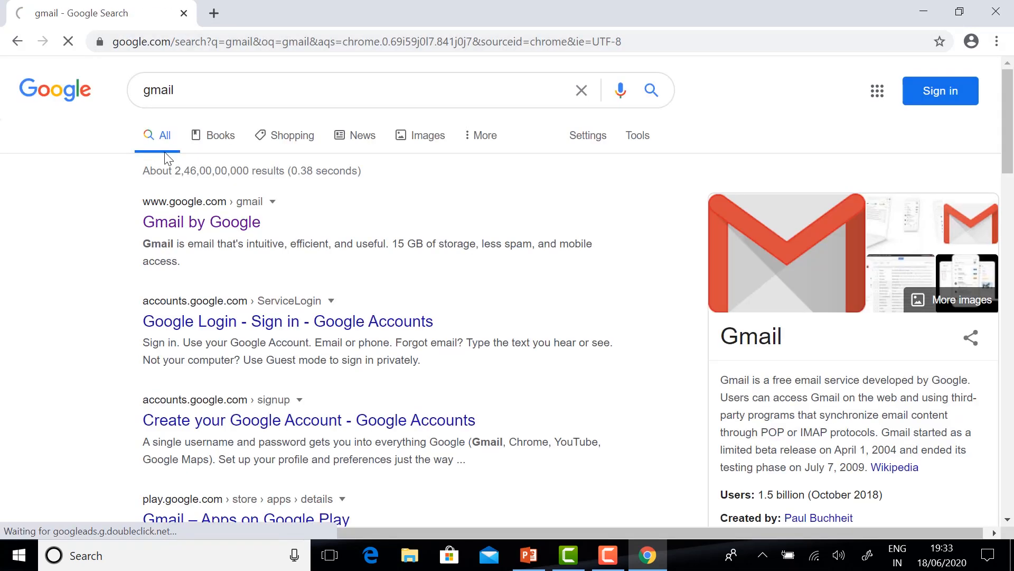
click(202, 222)
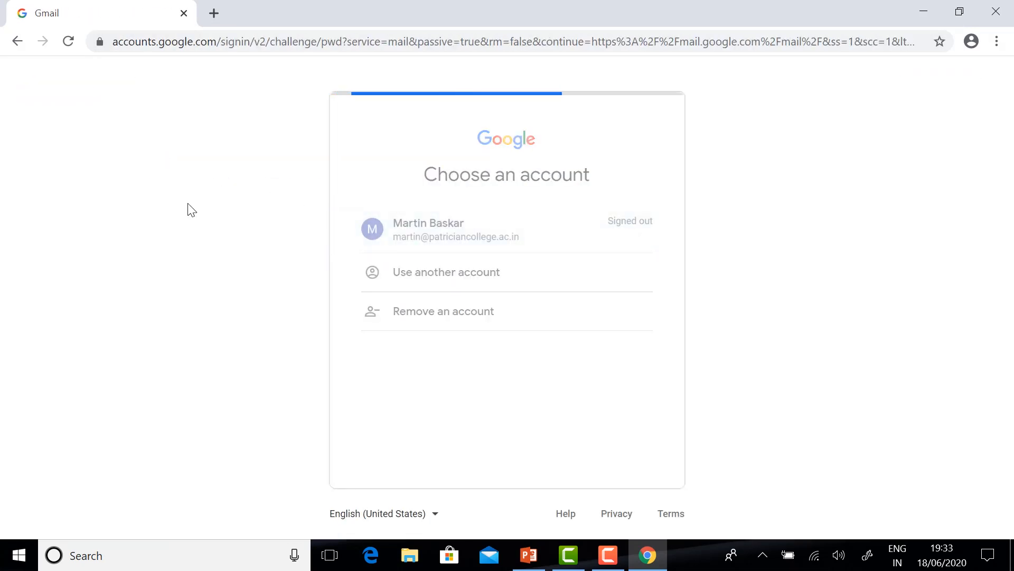
click(429, 229)
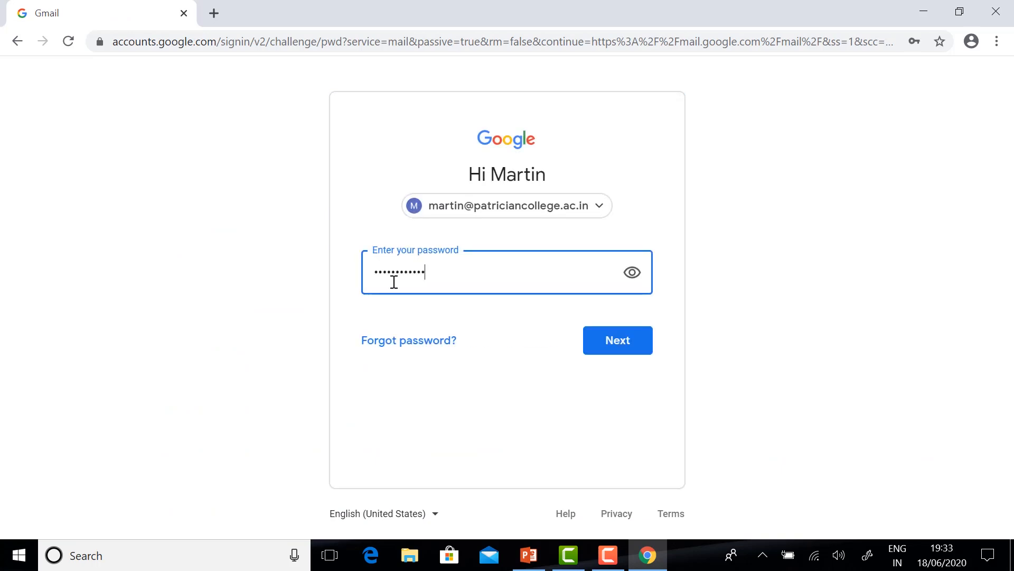
click(616, 339)
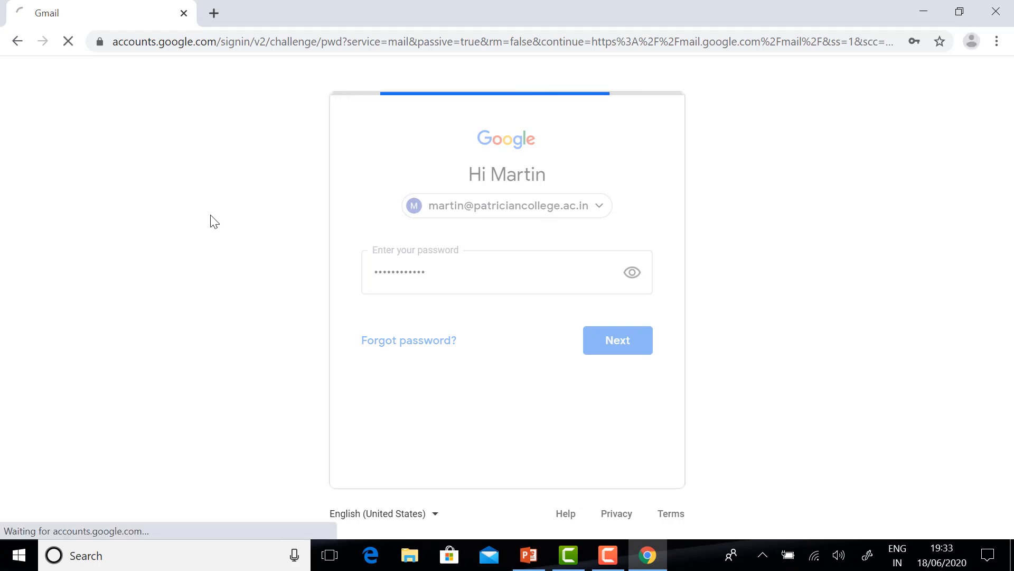
click(616, 340)
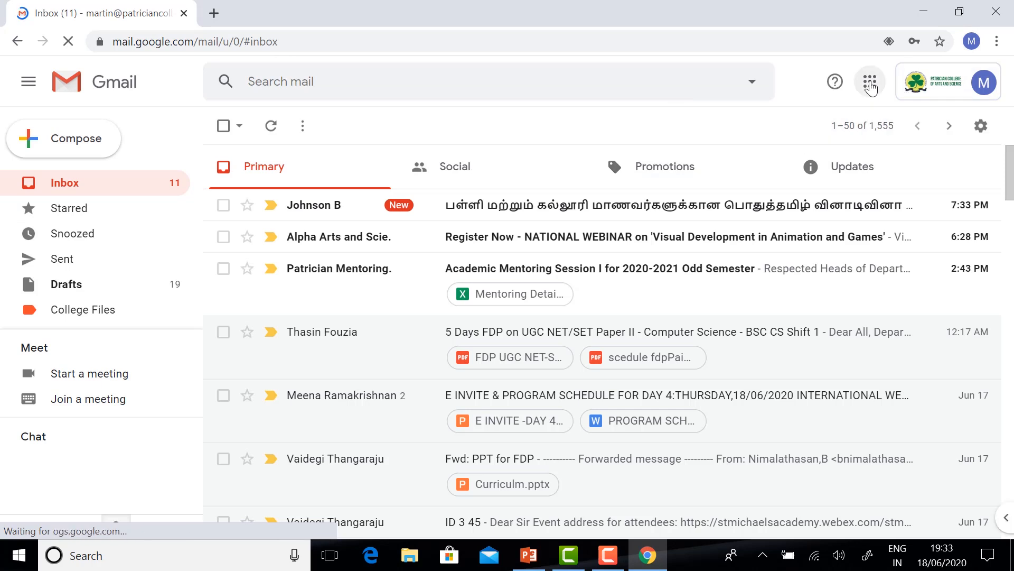
mouse_move(871, 81)
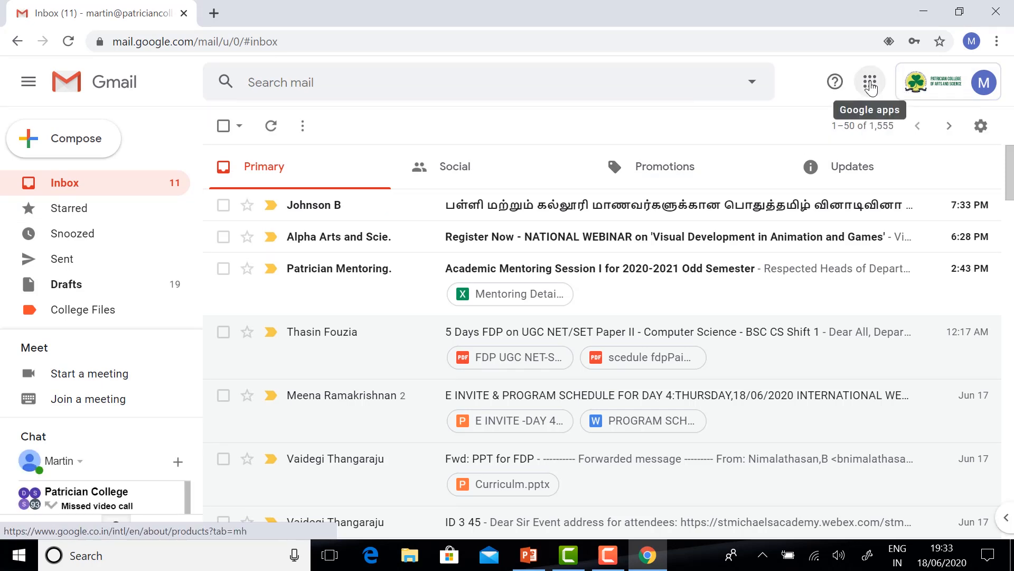
Open Google Calendar from Gmail's Google apps launcher.
click(872, 81)
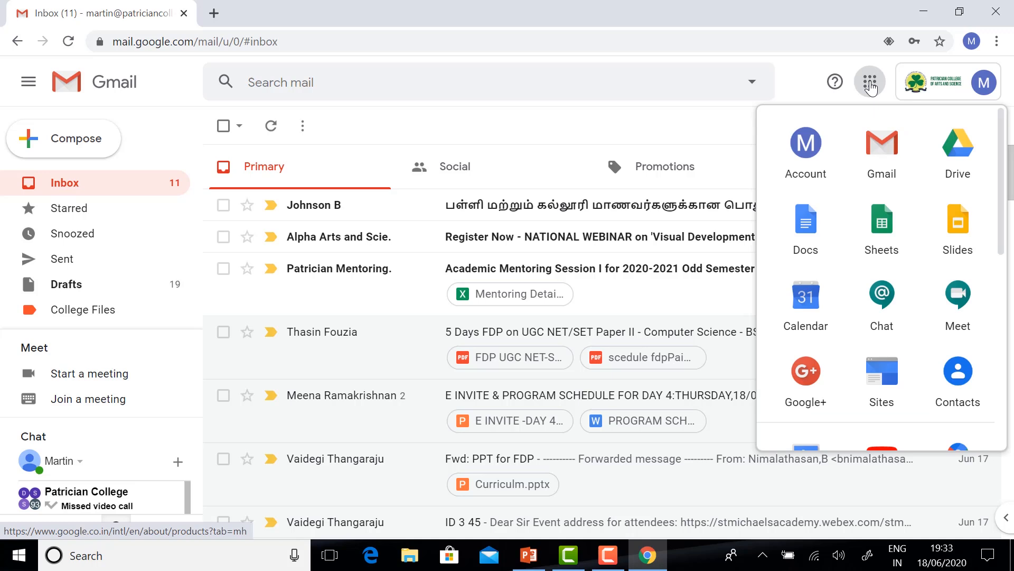
mouse_move(806, 301)
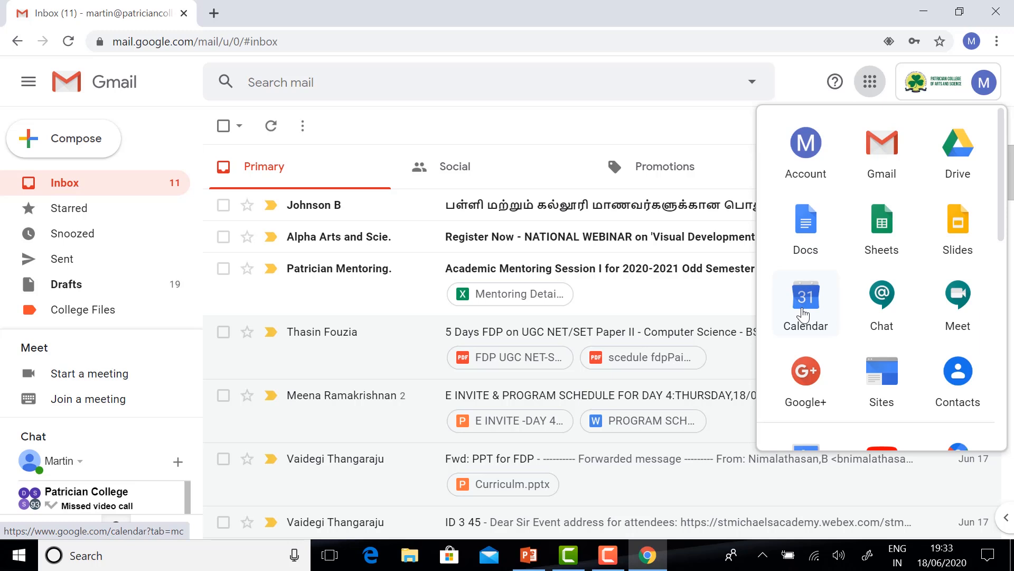
click(805, 297)
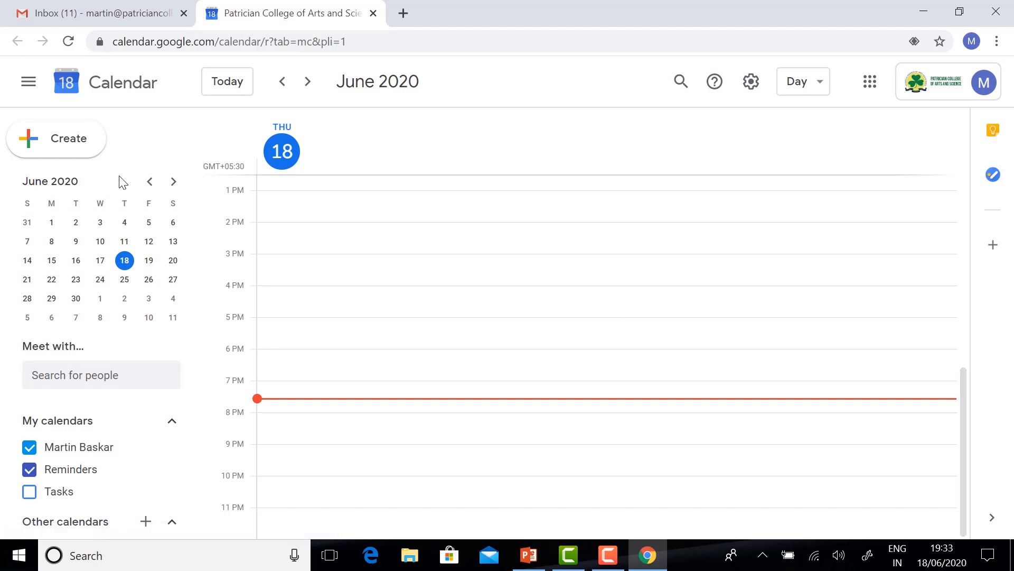
mouse_move(148, 260)
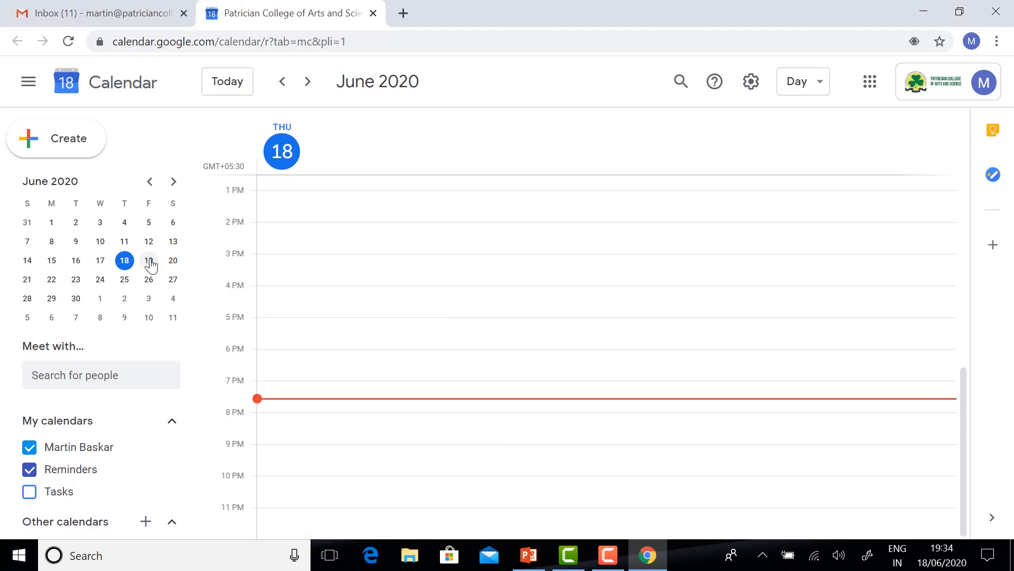
View June 19 and June 20 in the mini calendar, then return to Thursday, June 18.
click(148, 260)
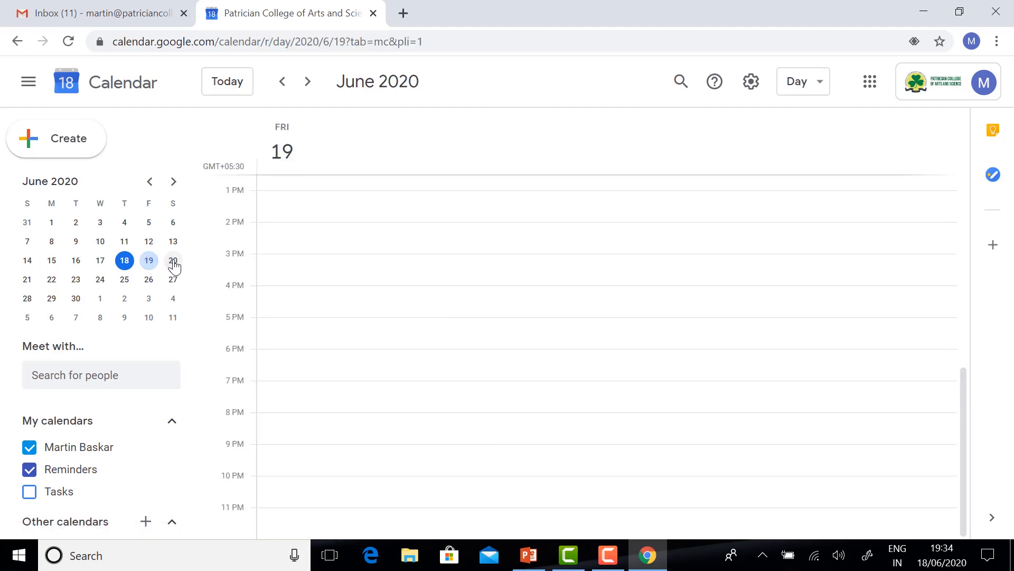
click(173, 260)
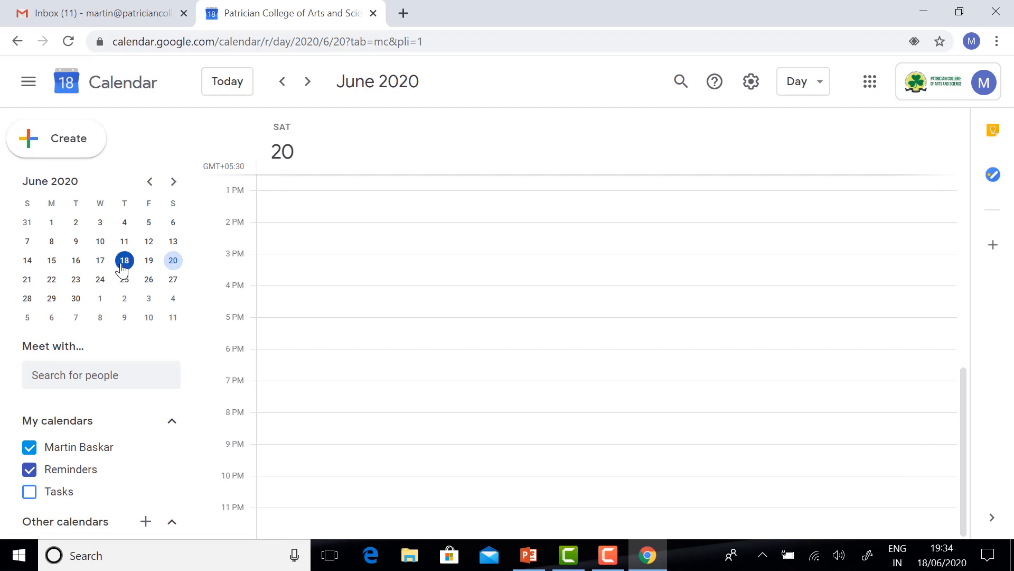
click(124, 260)
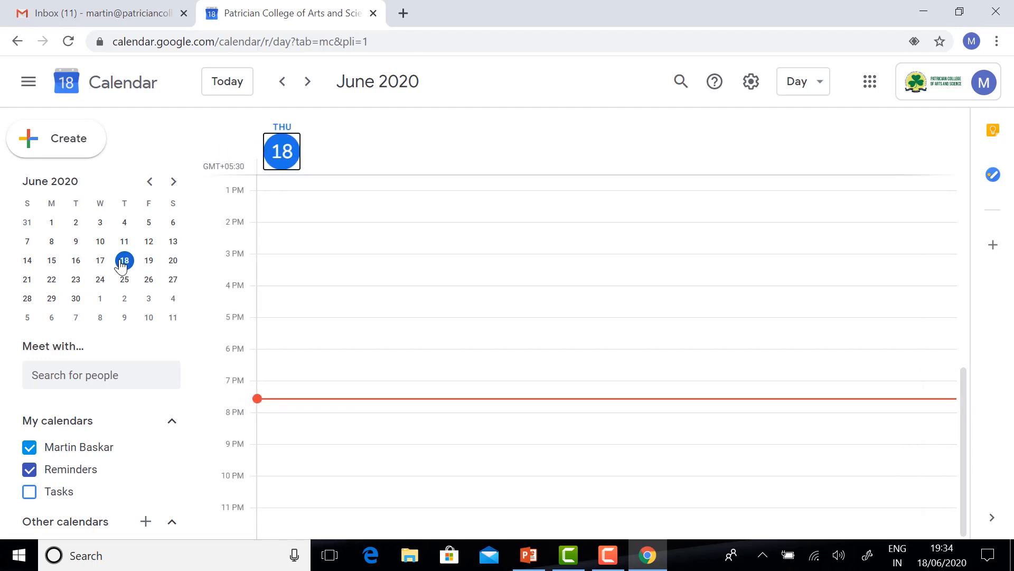
mouse_move(209, 375)
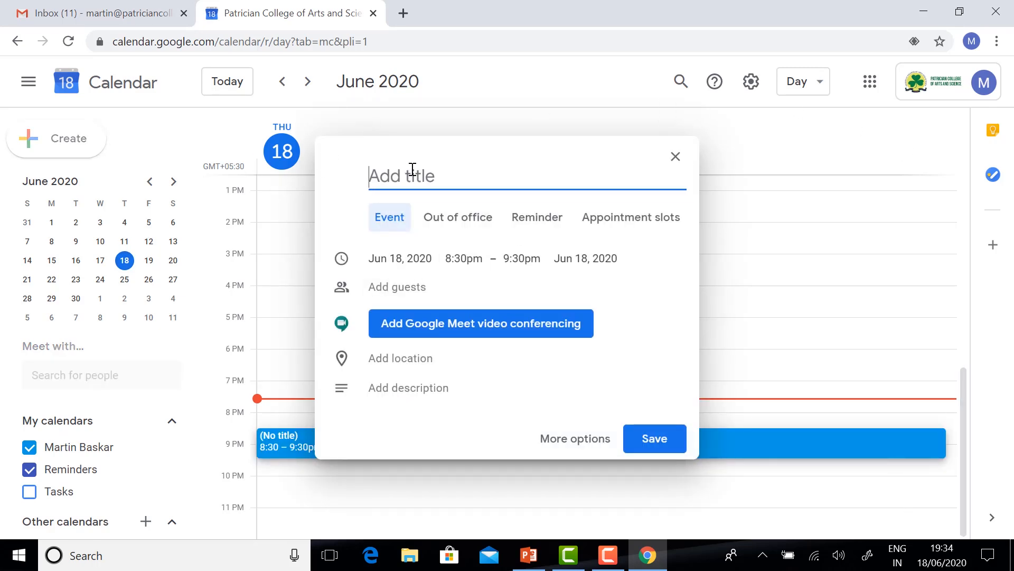
Title the event 'Graphic Design (FDP)' and set it to run 9:00pm–10:00pm.
text(G)
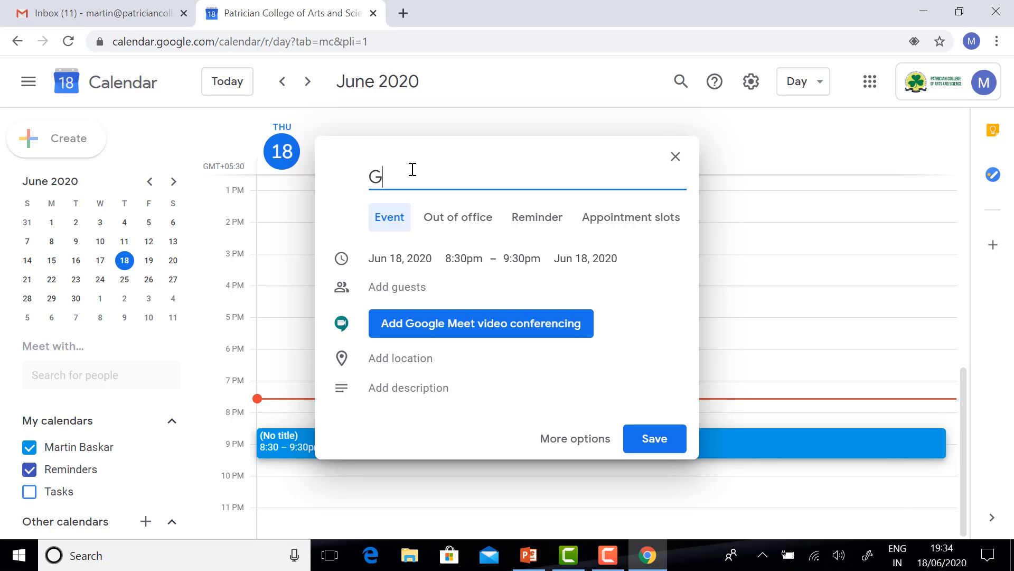
text(raphic)
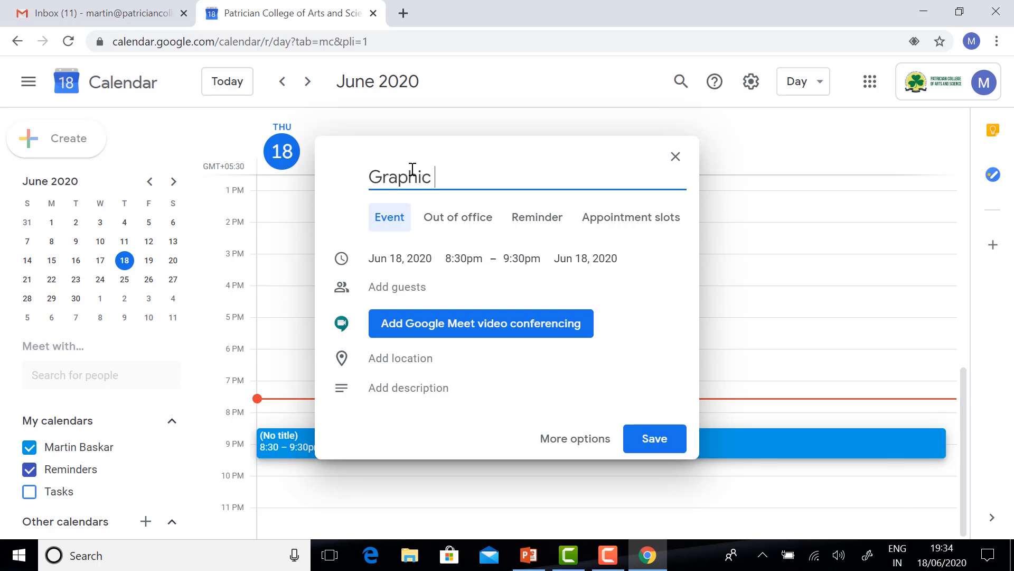
text(Design)
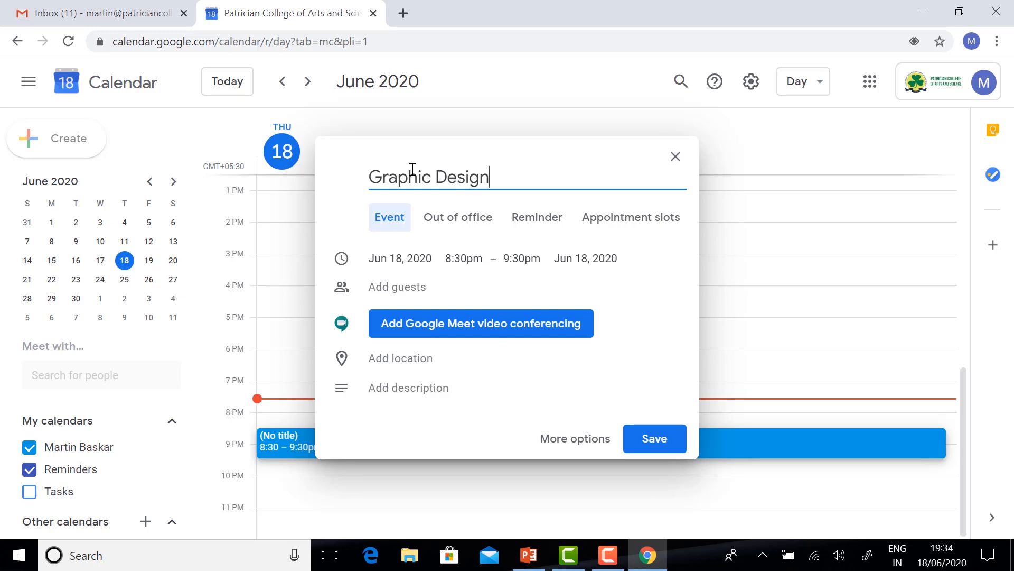
text((FD)
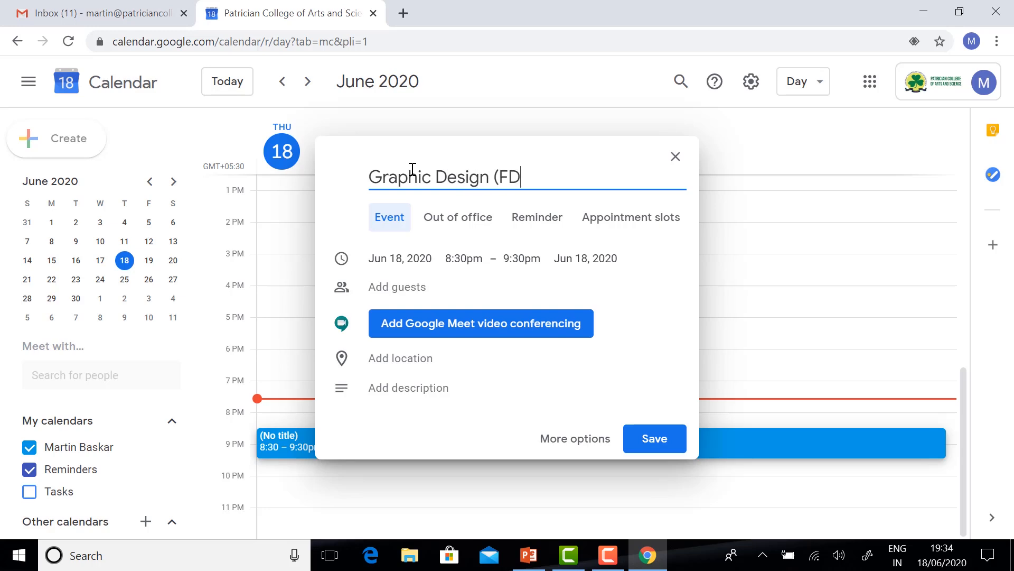
text(P))
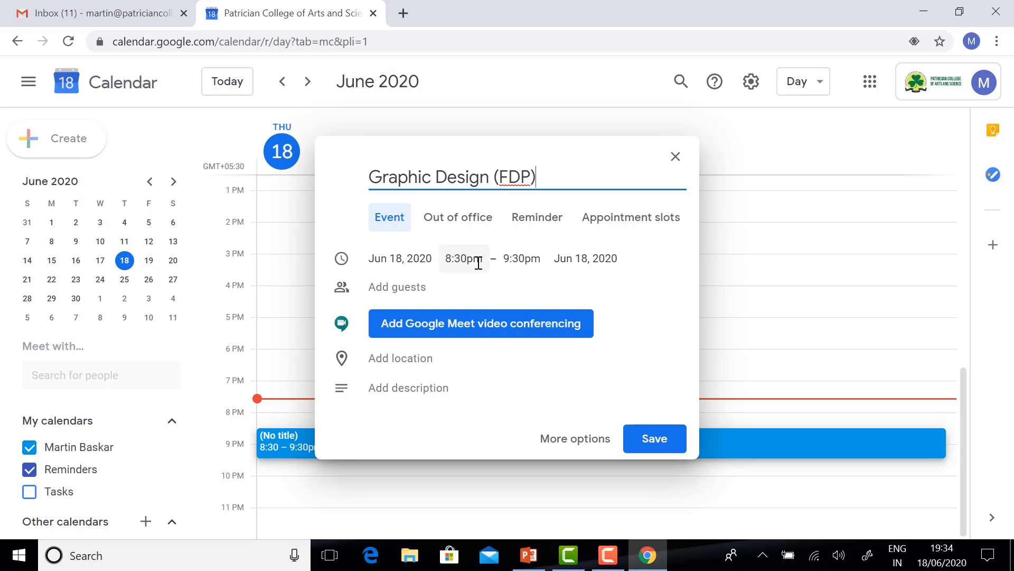
click(464, 258)
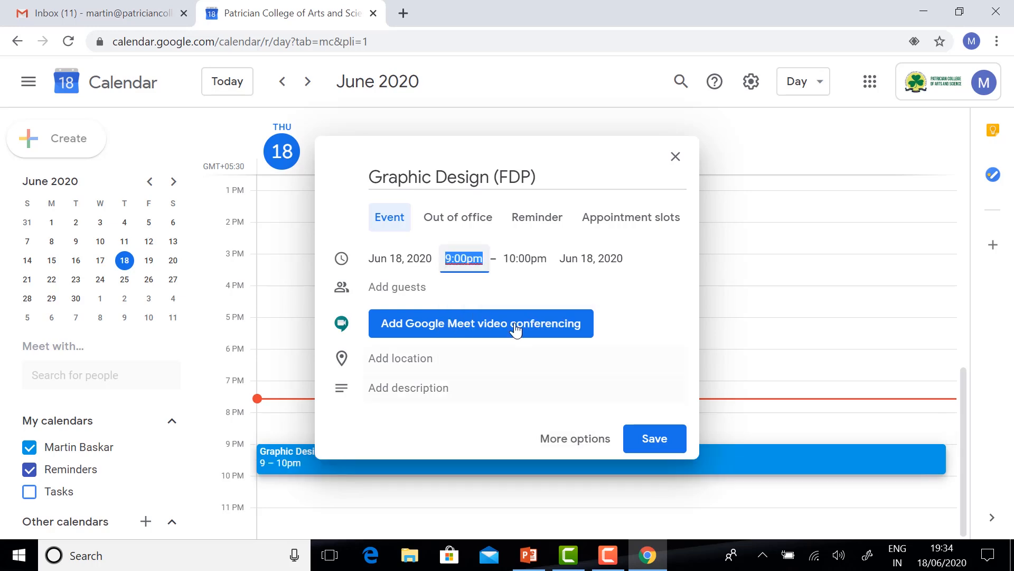
click(524, 258)
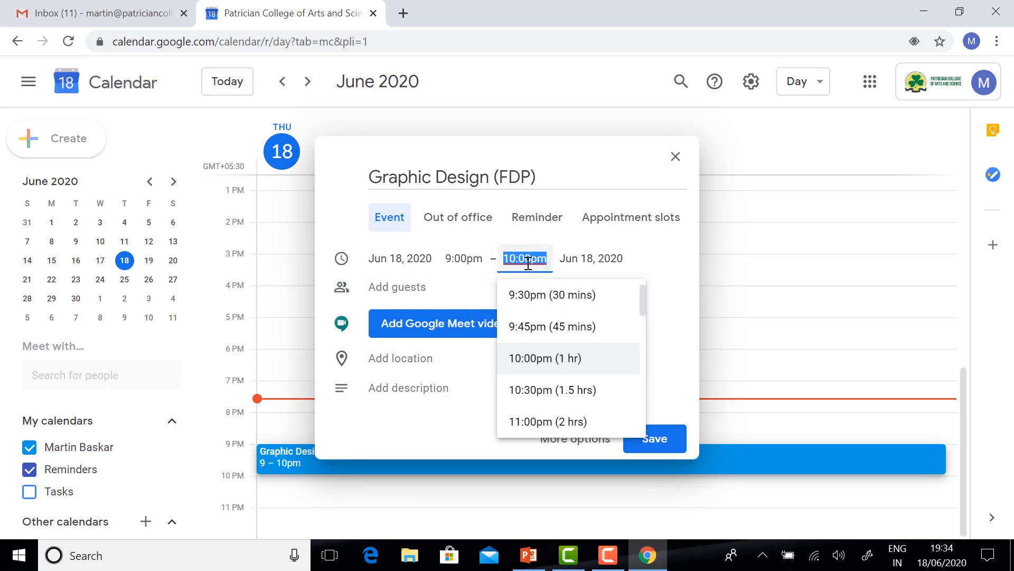
click(548, 358)
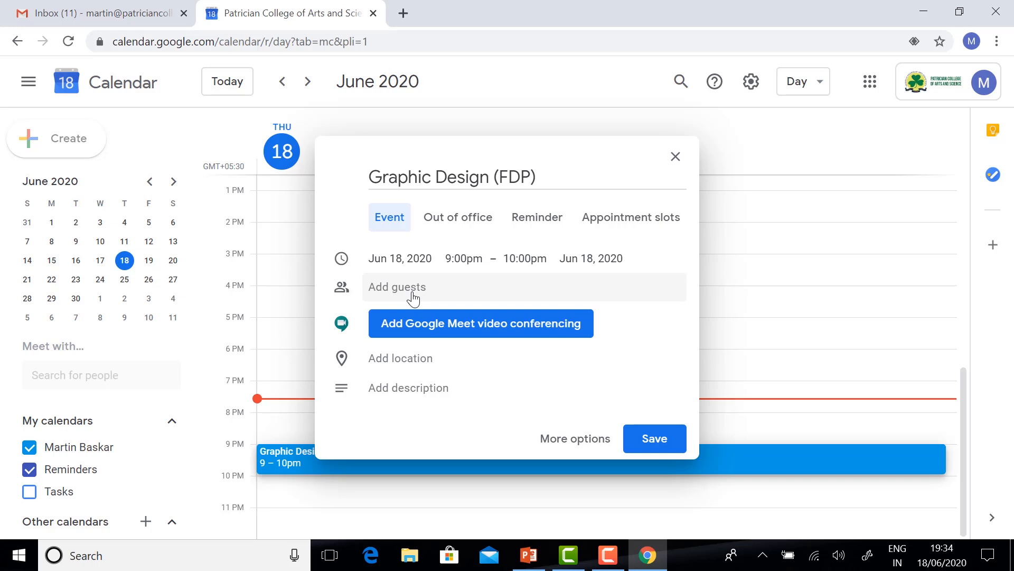
text(Bro)
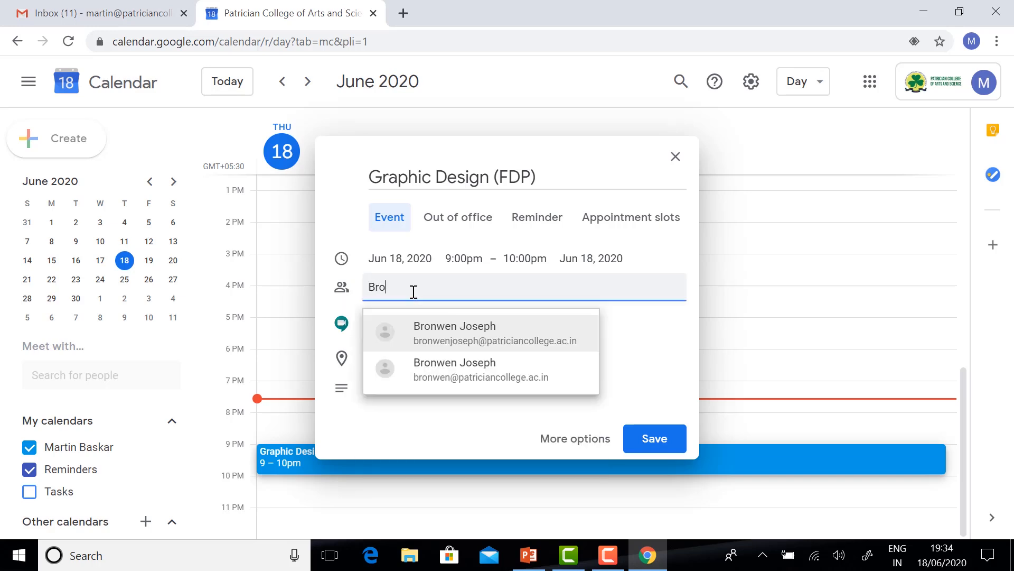
click(455, 332)
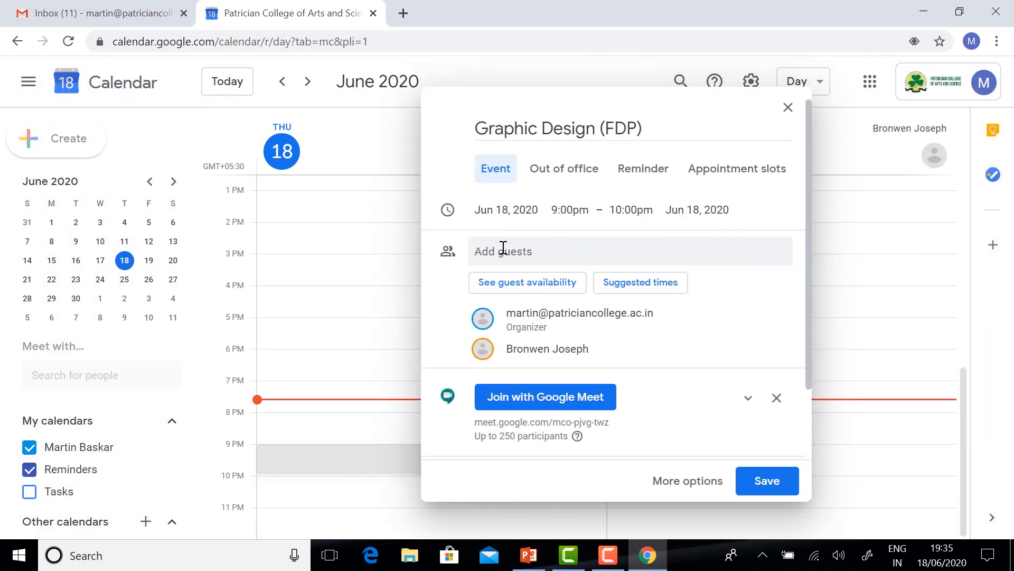
click(630, 251)
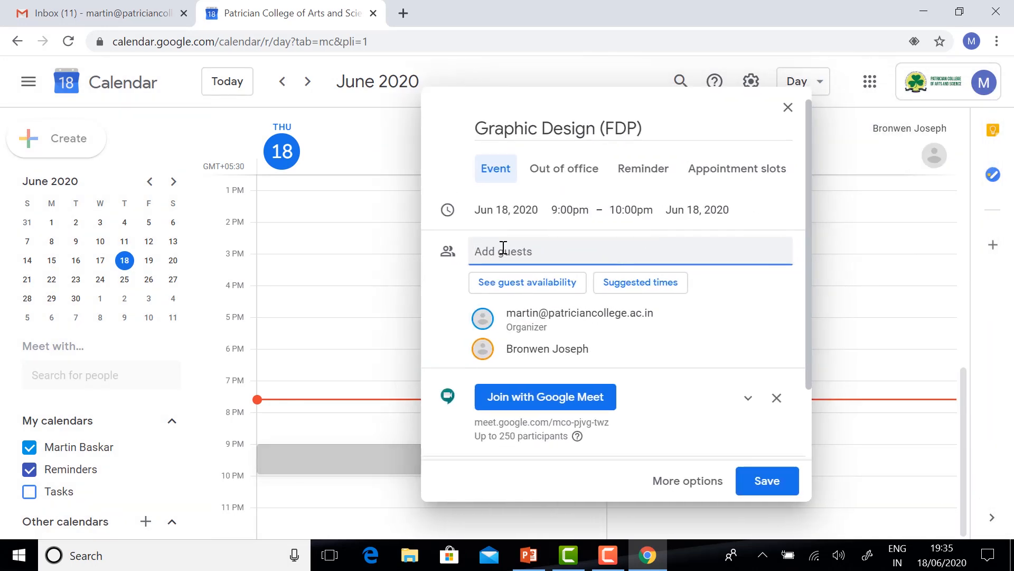
text(geeth)
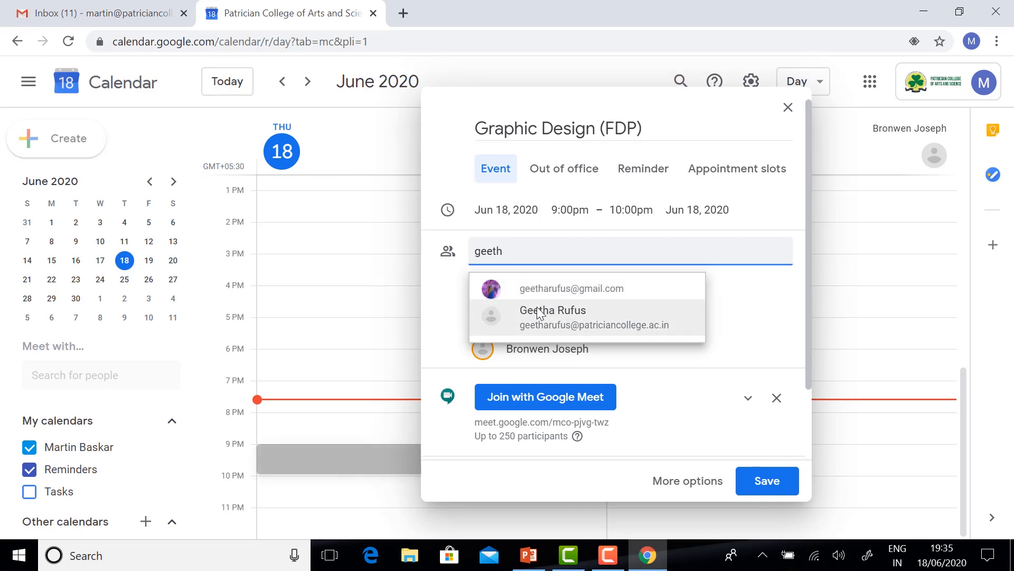
text(meen)
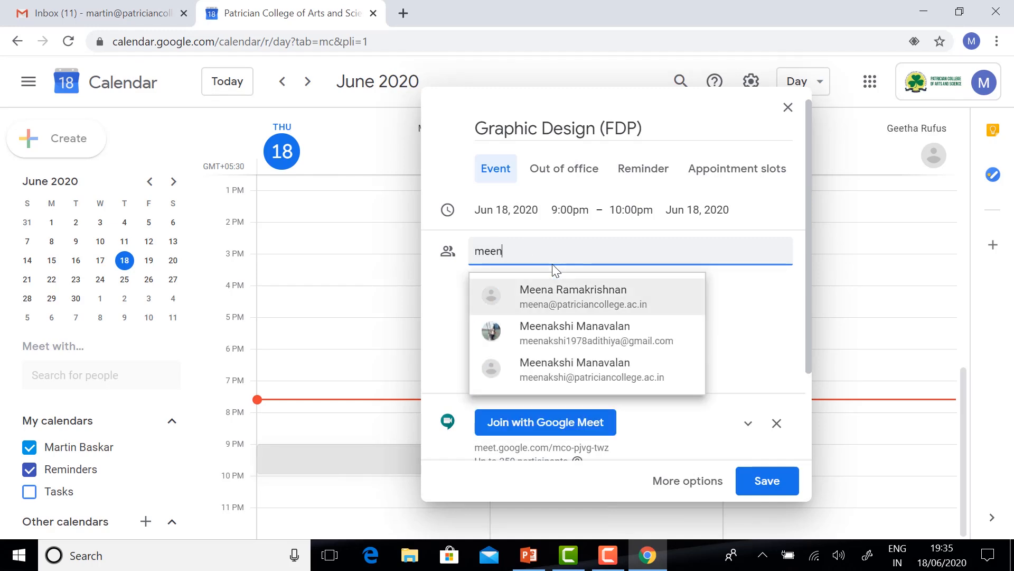
click(573, 296)
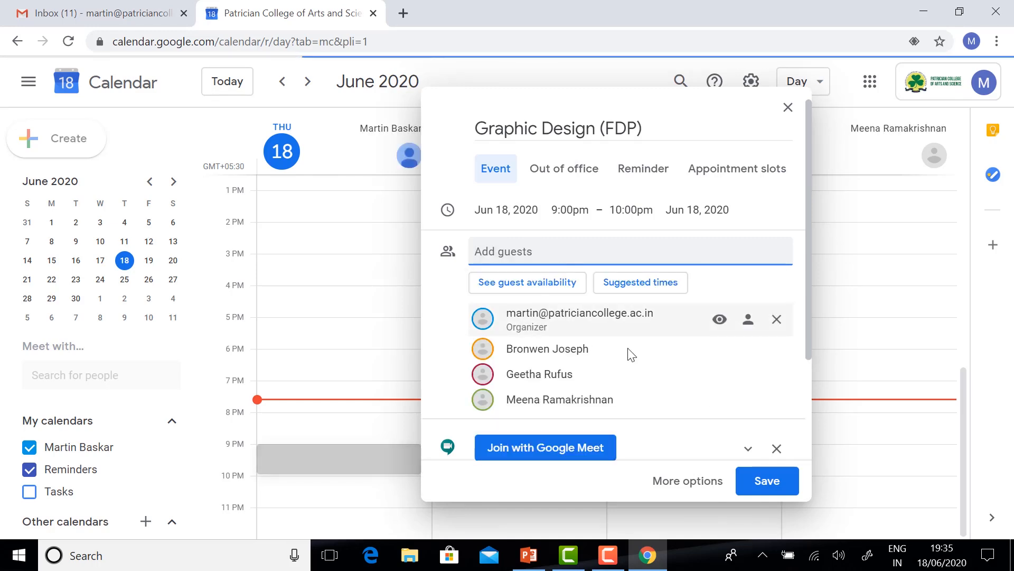
scroll(down, 3)
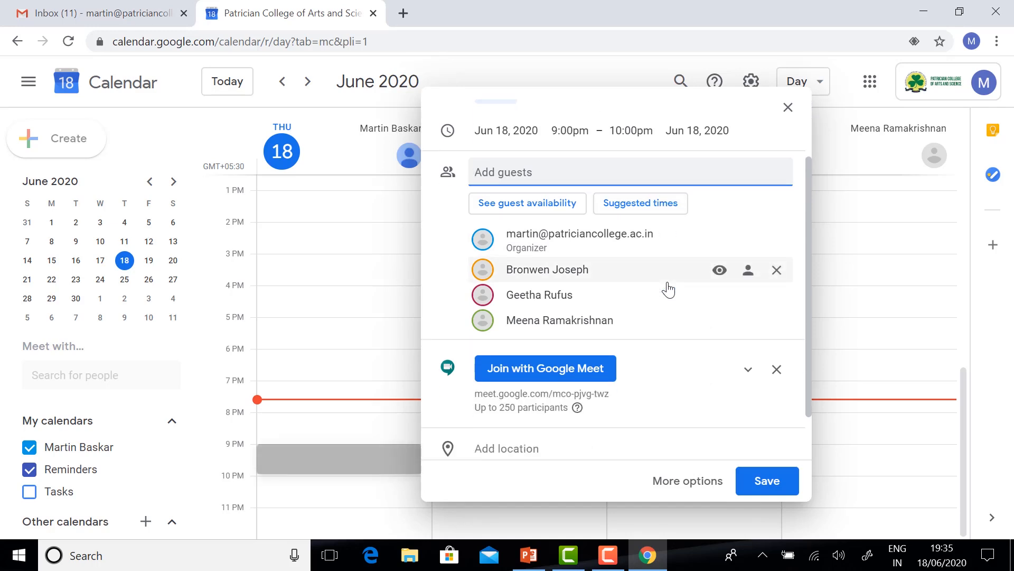
mouse_move(750, 369)
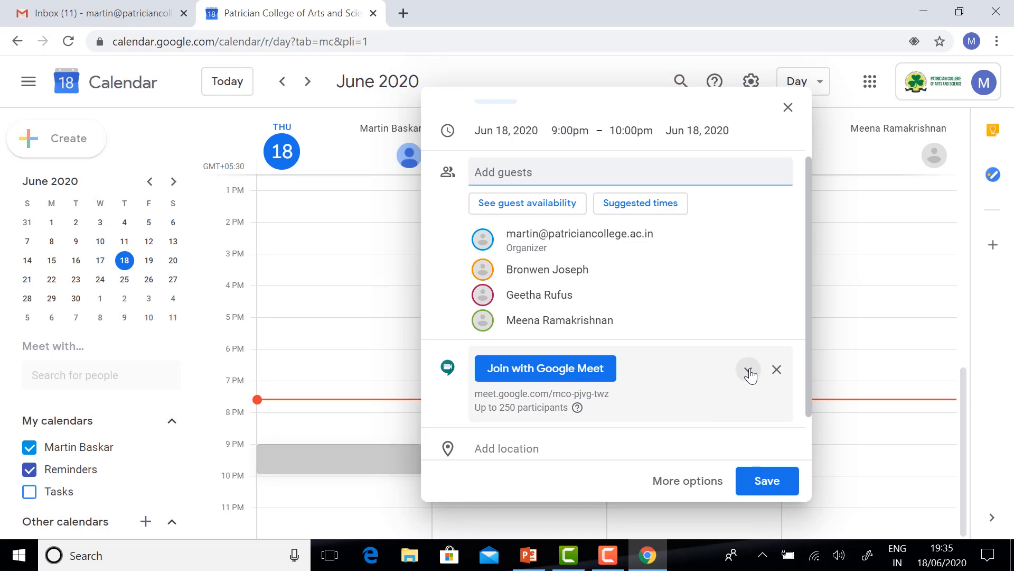
click(749, 369)
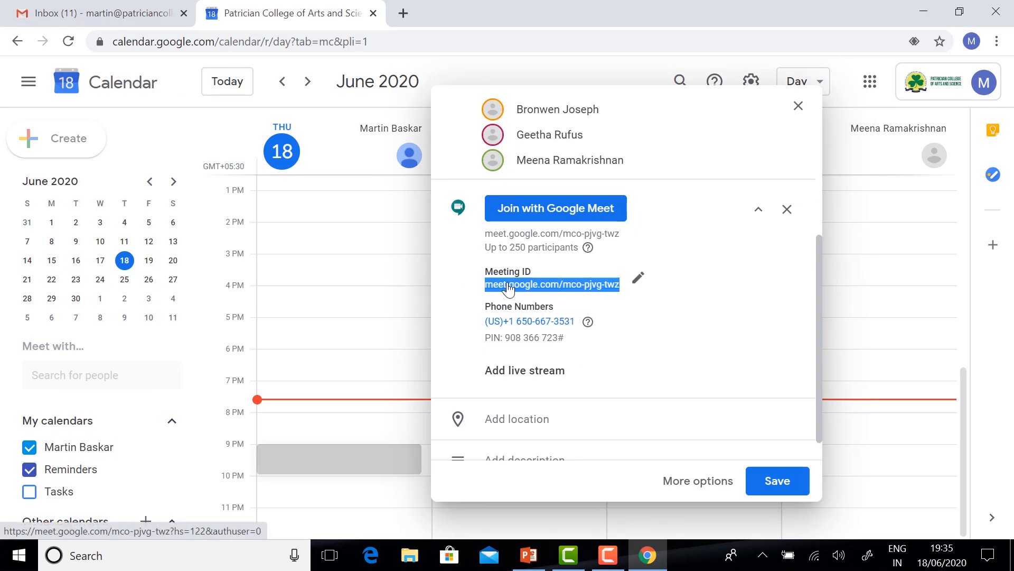
Copy the Meet link, save the event and send invitation emails to the guests.
right_click(551, 285)
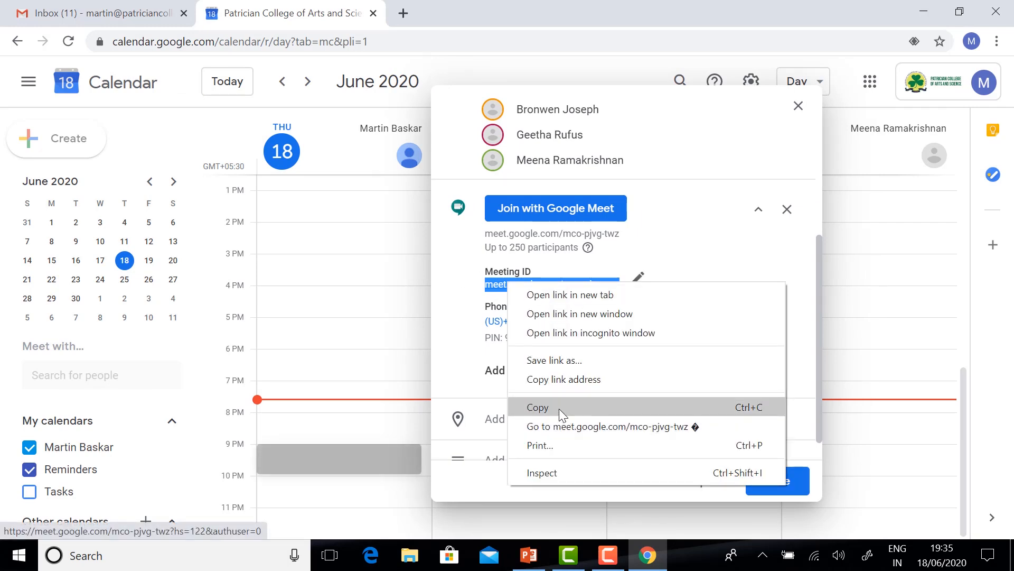
click(537, 407)
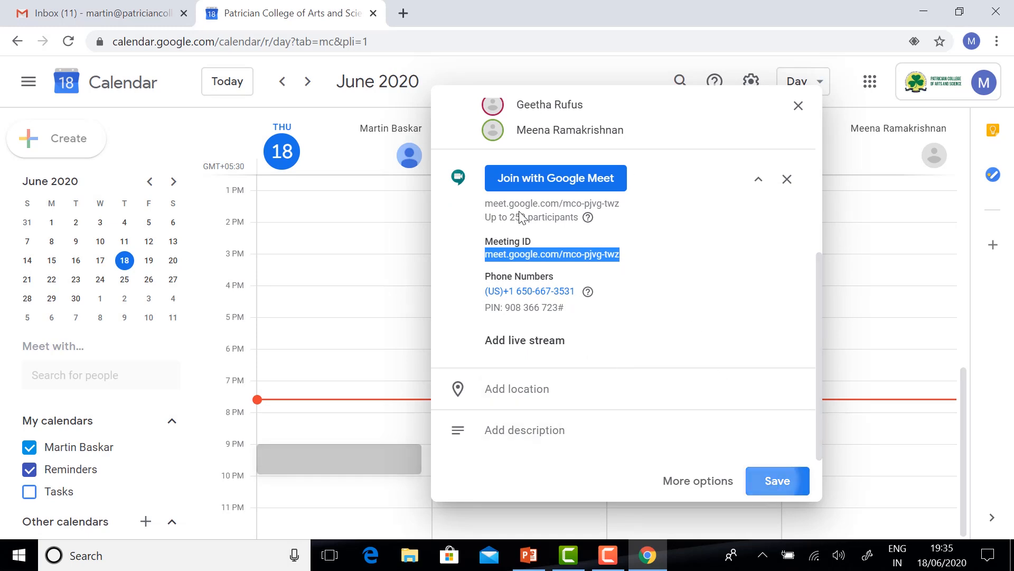
click(776, 481)
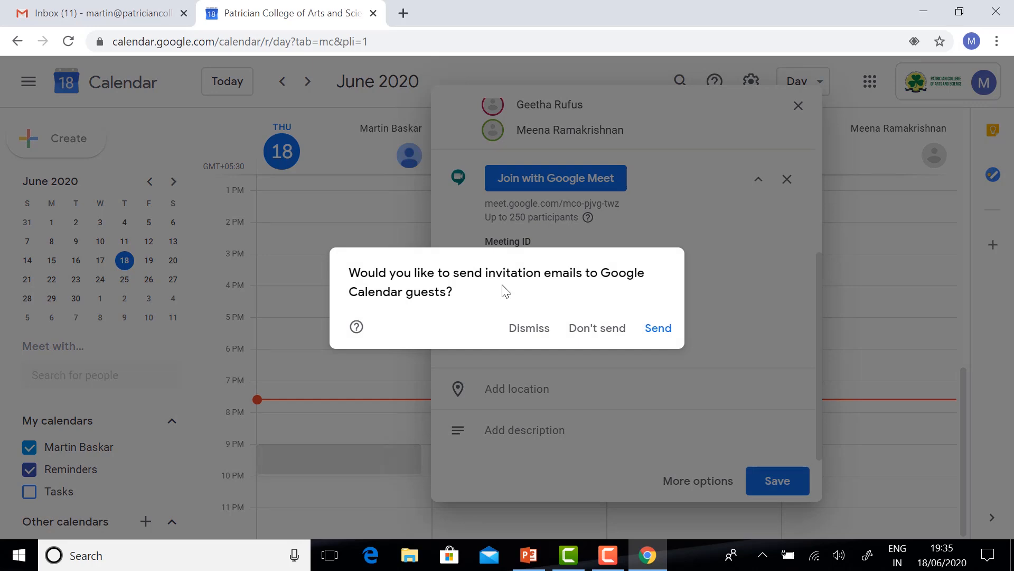
mouse_move(520, 161)
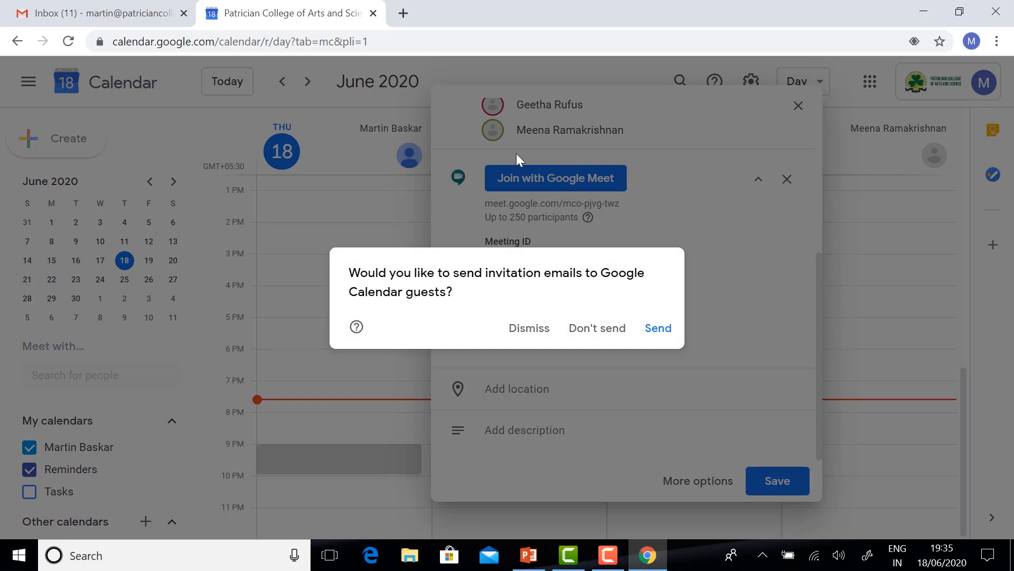
mouse_move(524, 154)
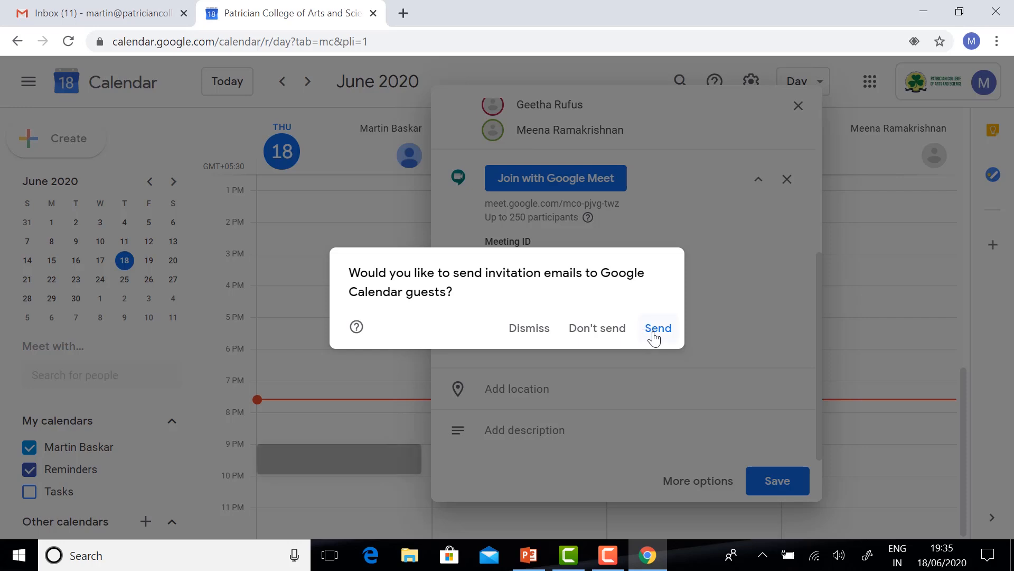
click(656, 328)
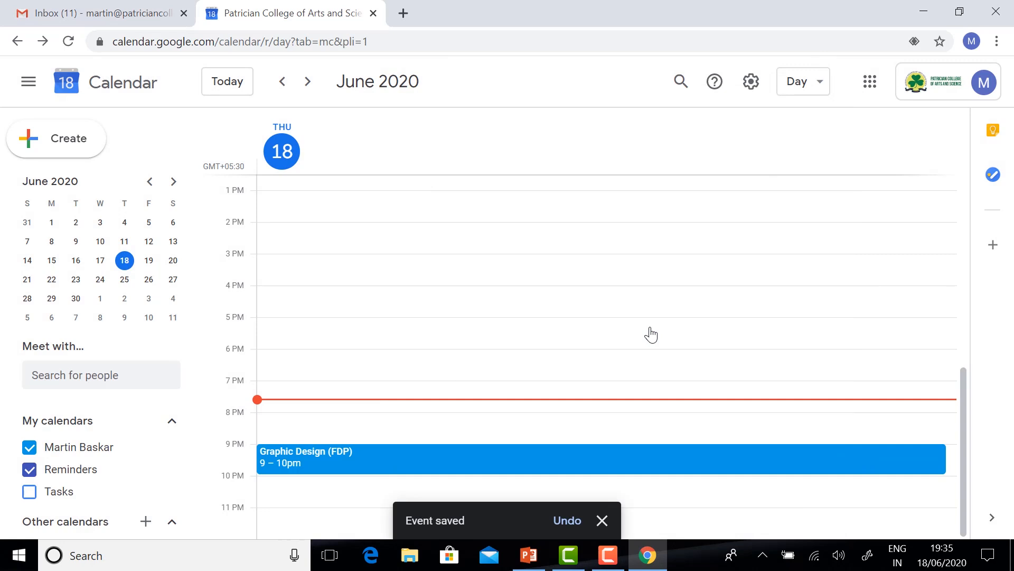
mouse_move(60, 109)
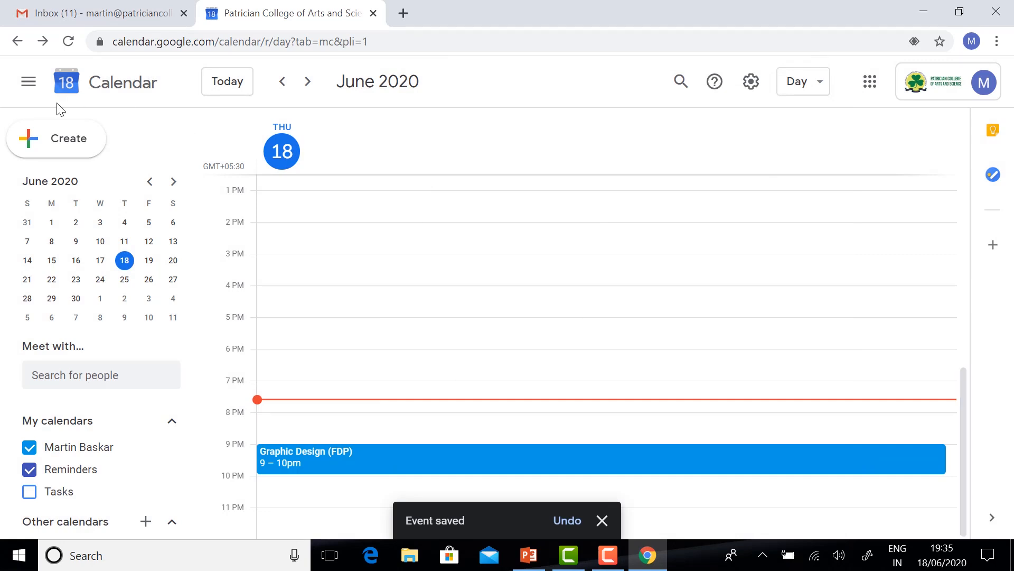
mouse_move(487, 213)
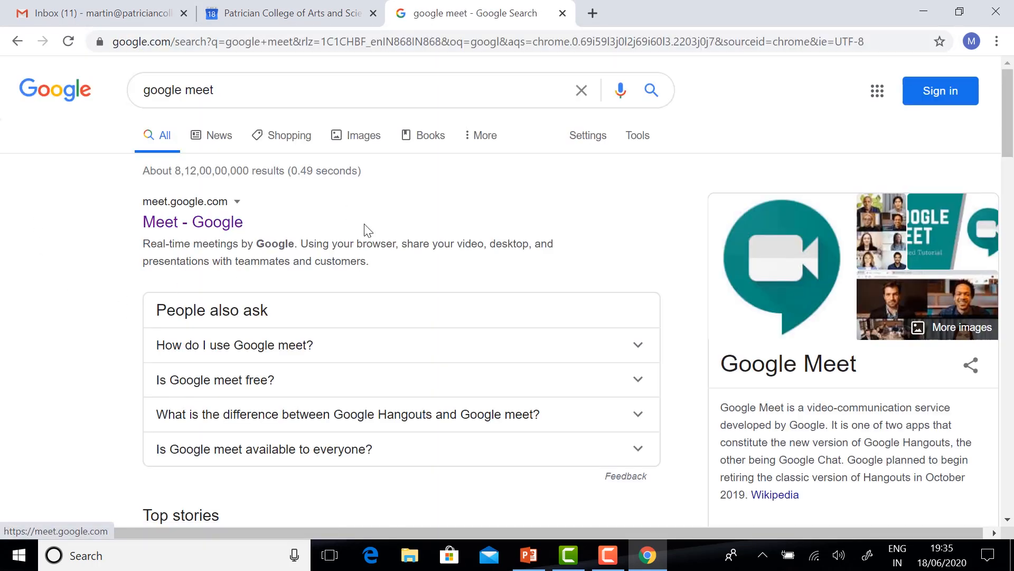
Open Google Meet from search results, check the signed-in account, and open Graphic Design (FDP).
click(193, 222)
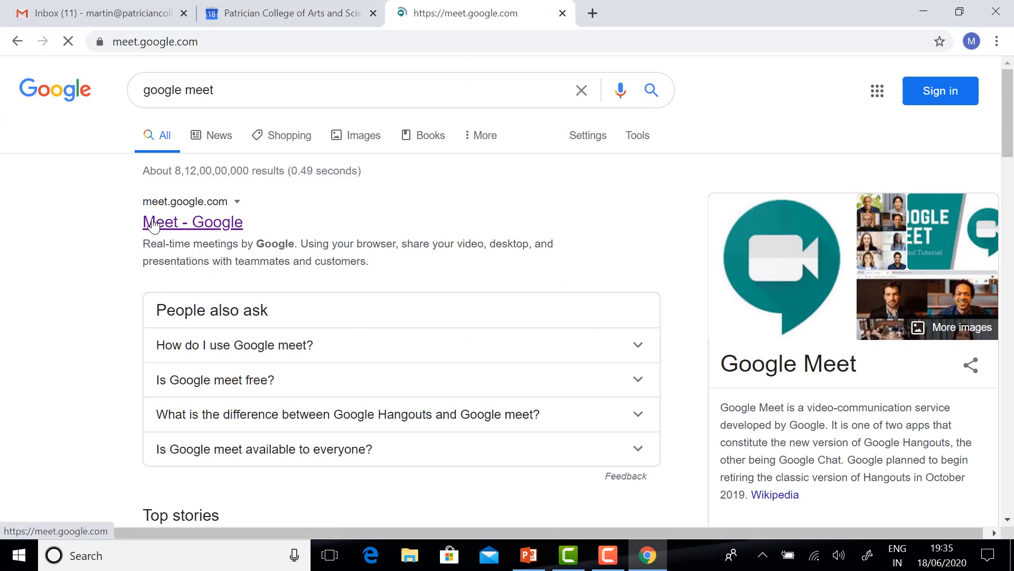
click(192, 221)
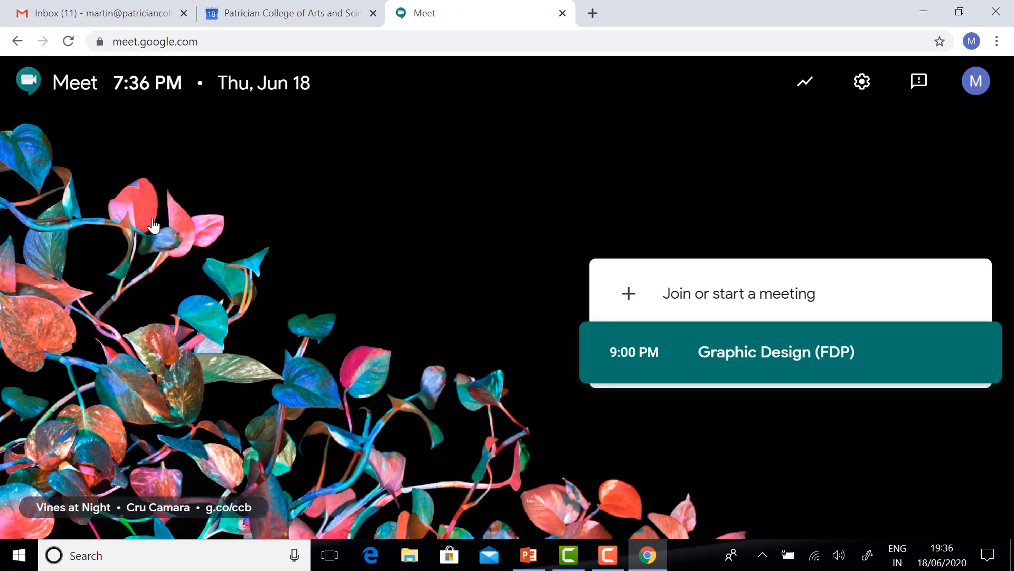
mouse_move(931, 94)
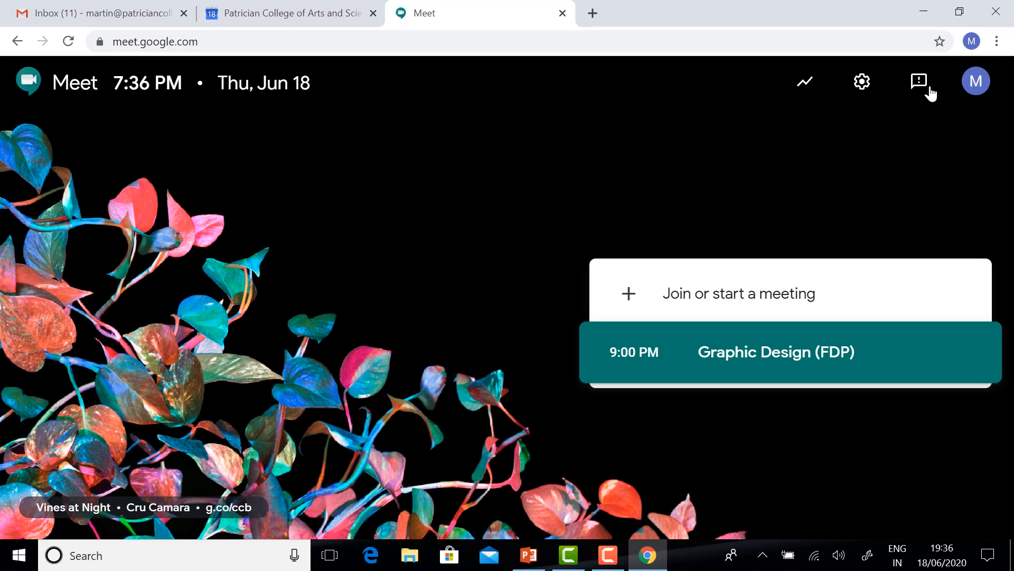
click(976, 81)
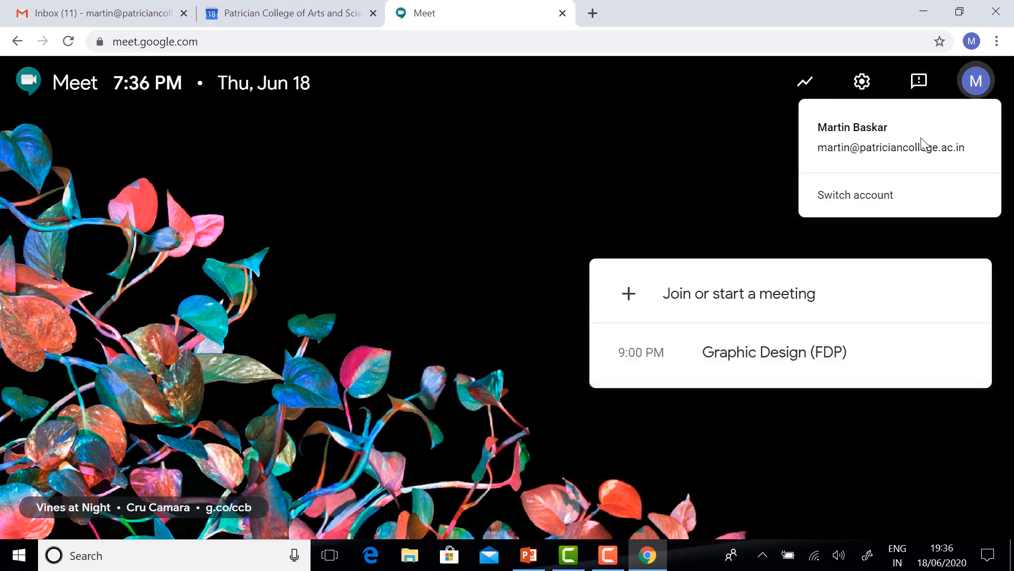
click(585, 358)
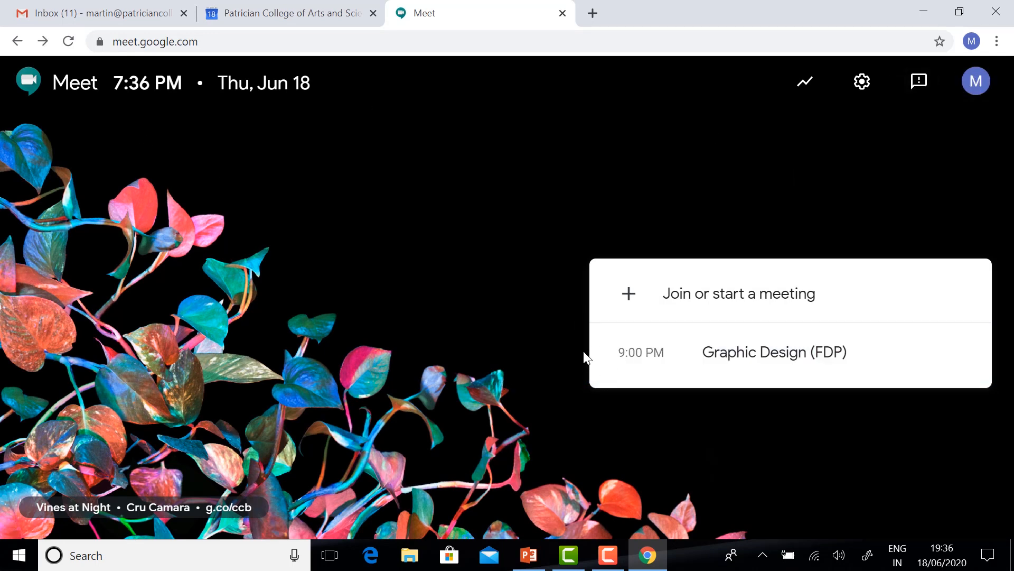
mouse_move(752, 362)
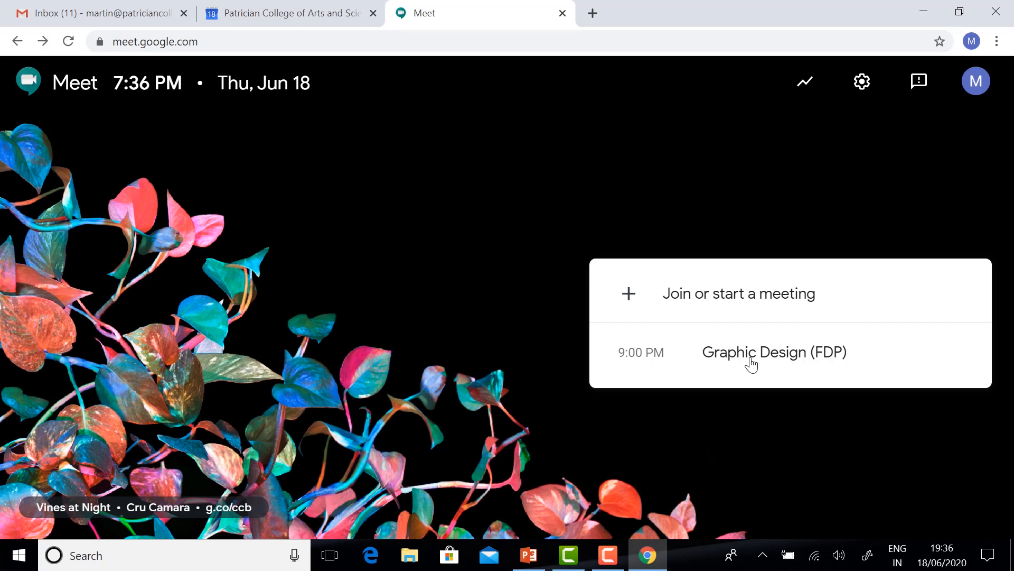
click(773, 352)
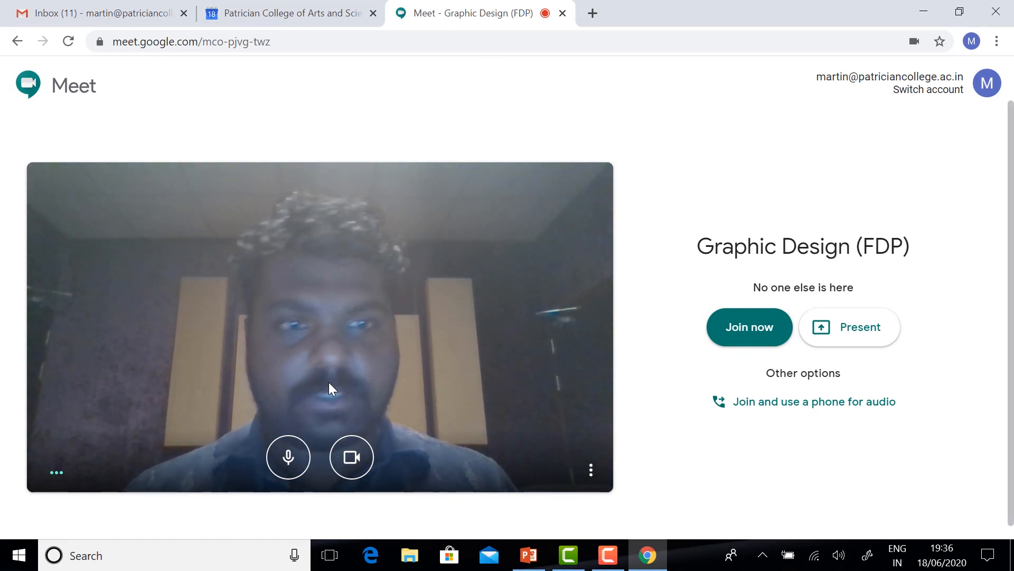
mouse_move(351, 458)
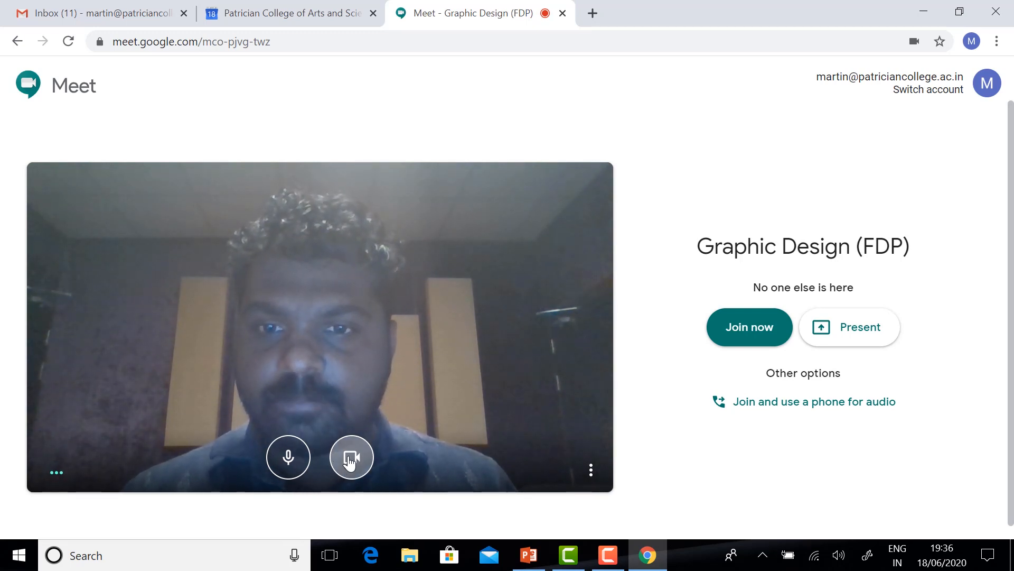
Turn off the camera and microphone, then join the Graphic Design (FDP) call.
click(351, 456)
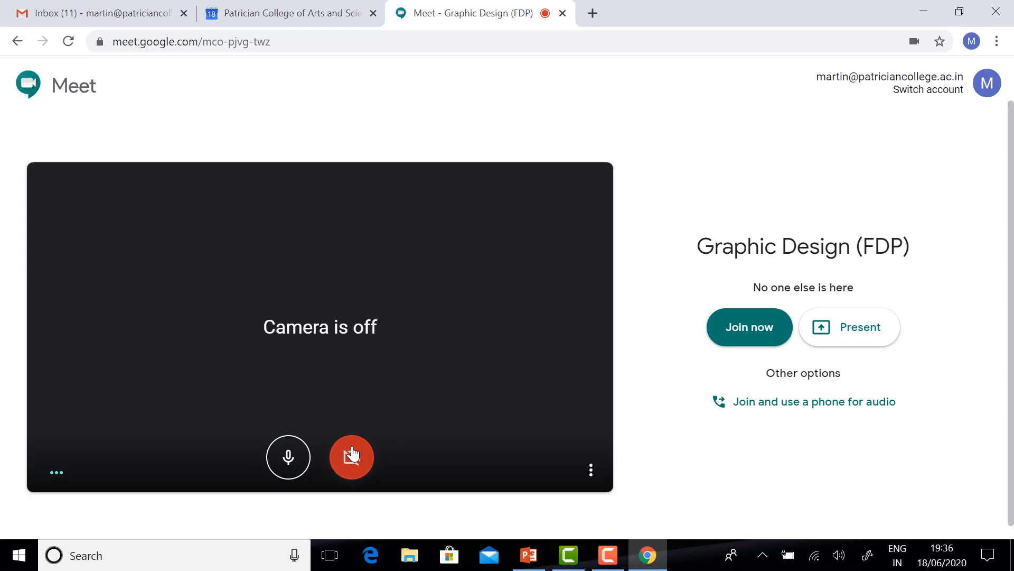
click(352, 457)
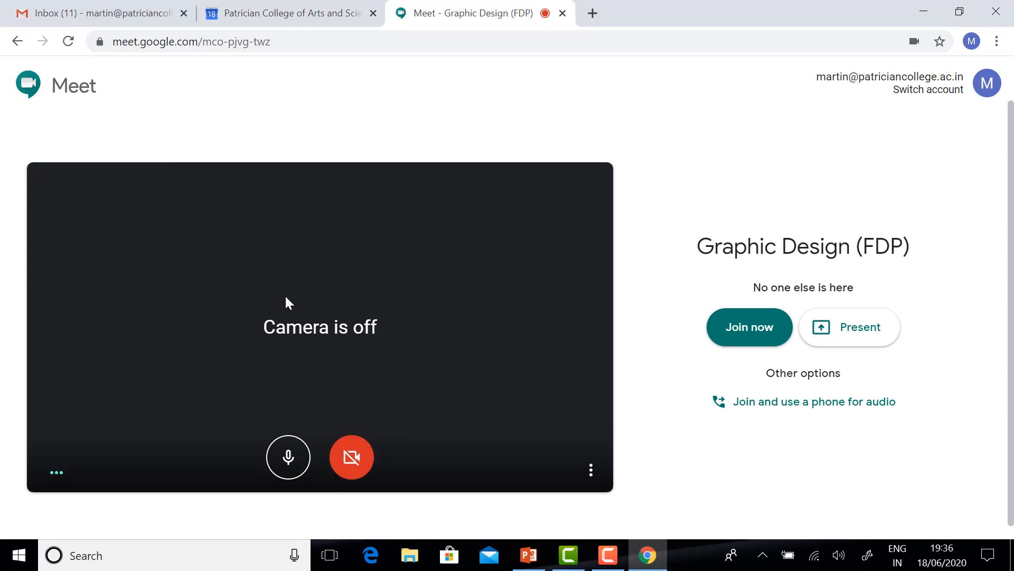
mouse_move(288, 458)
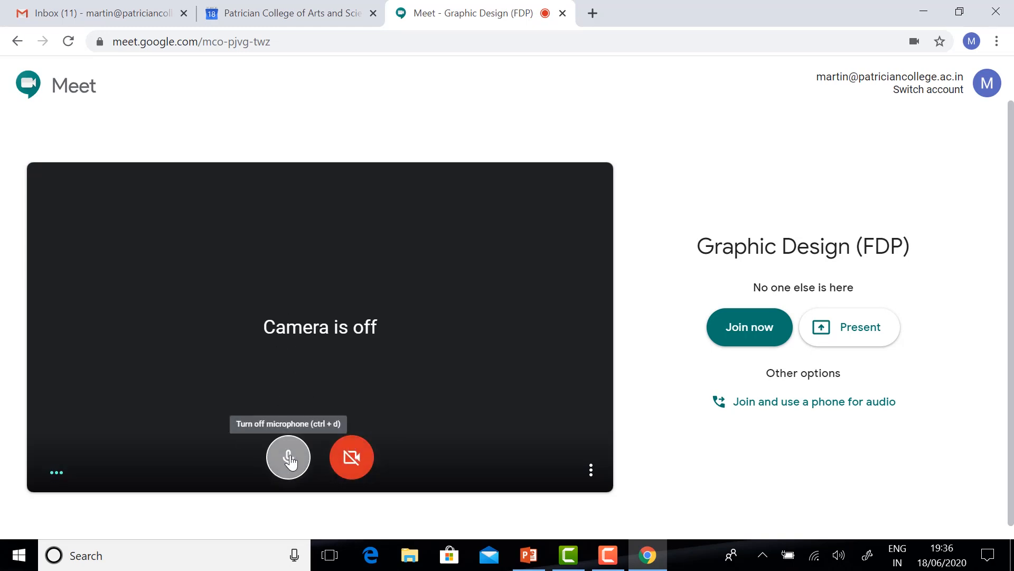
click(288, 457)
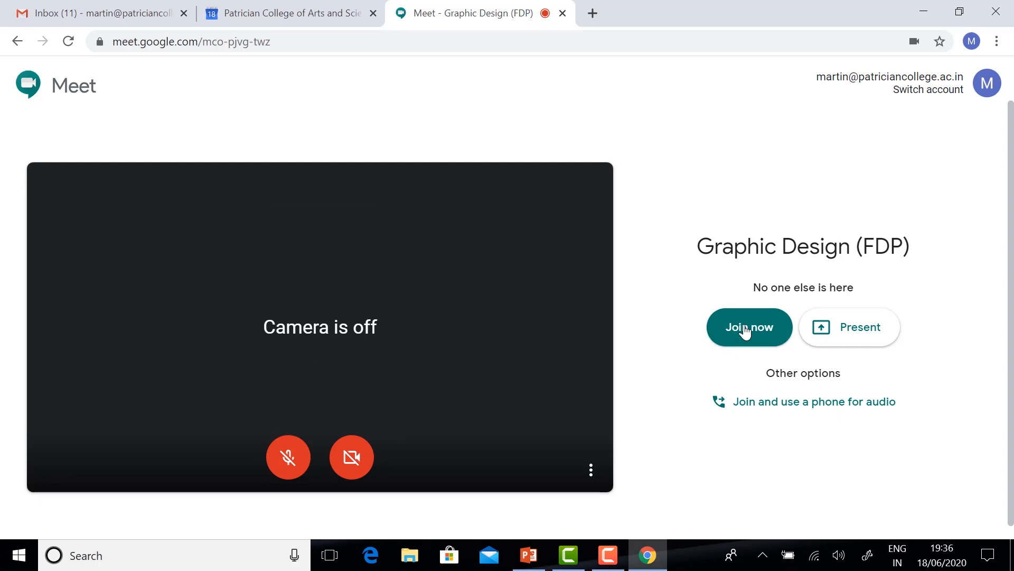
click(749, 327)
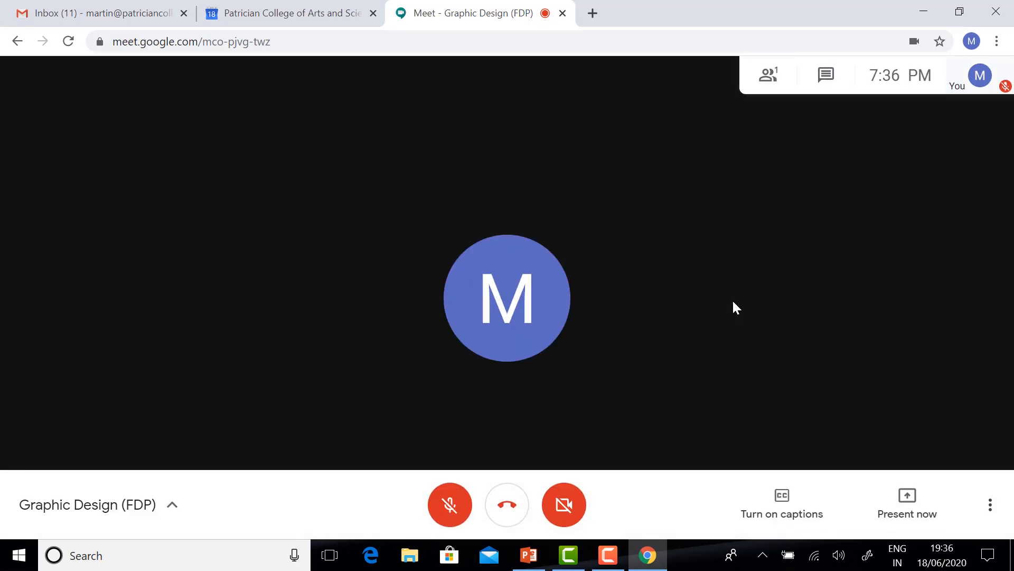
mouse_move(767, 354)
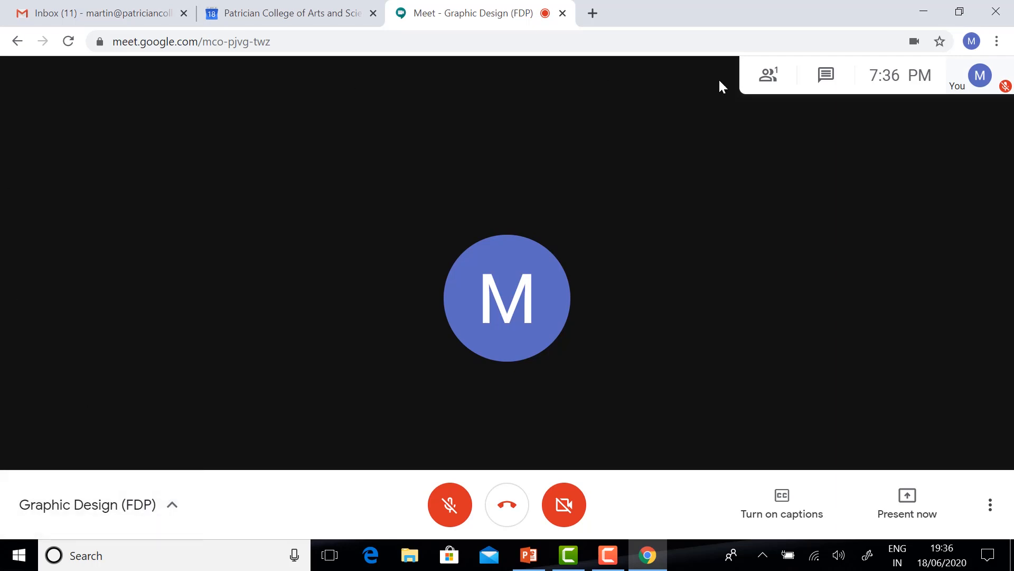
mouse_move(945, 366)
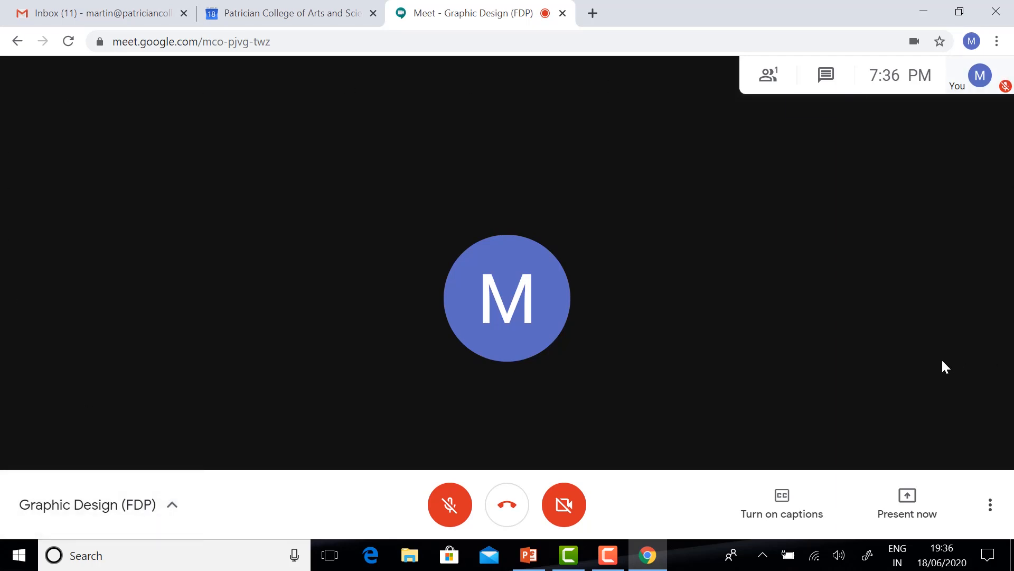
mouse_move(218, 374)
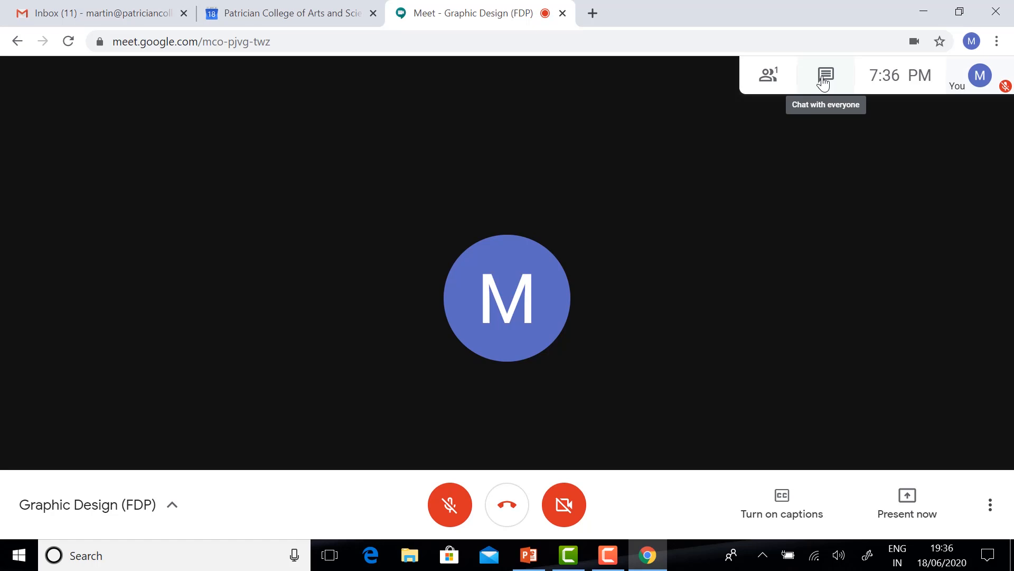
Open the meeting chat, then switch to the participant list showing only yourself.
click(825, 75)
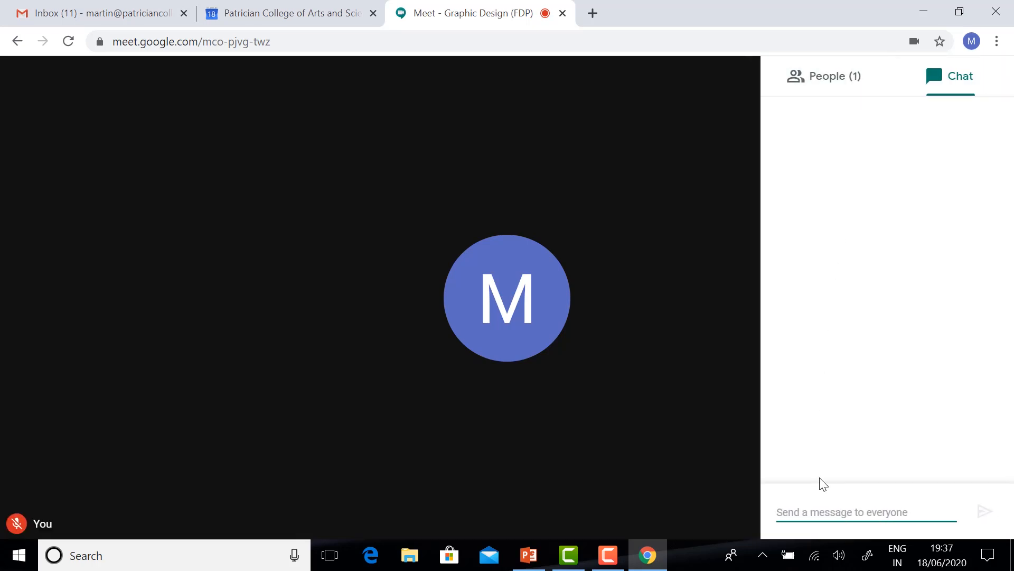
click(865, 512)
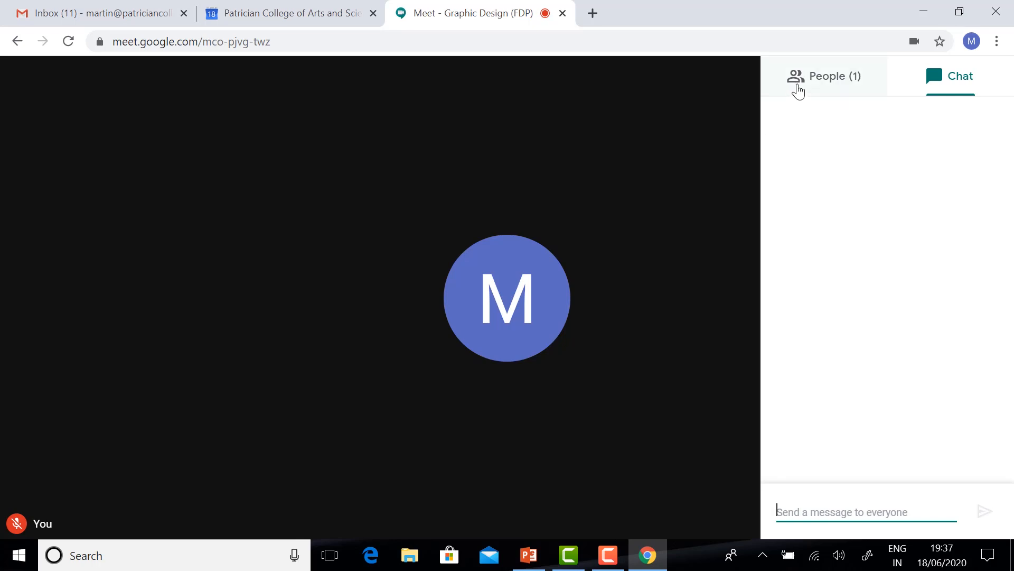
click(825, 75)
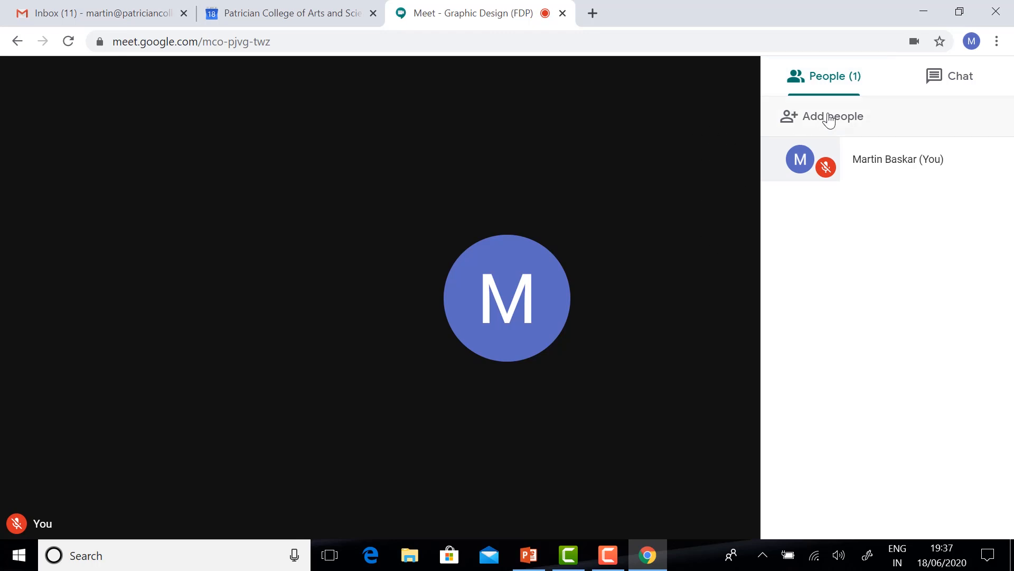
mouse_move(735, 128)
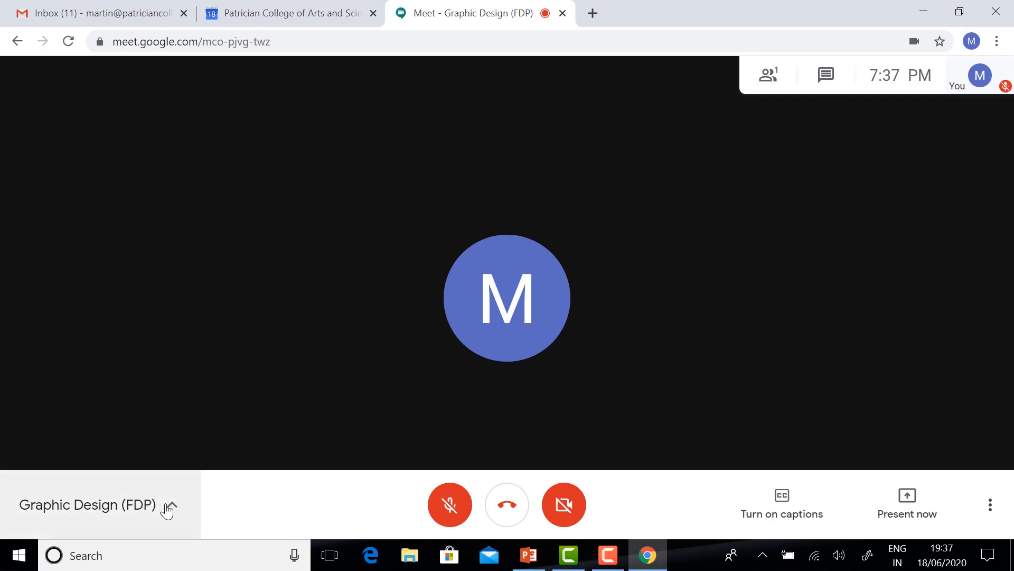
Turn live captions on, unmute the microphone, then turn captions off again.
click(170, 505)
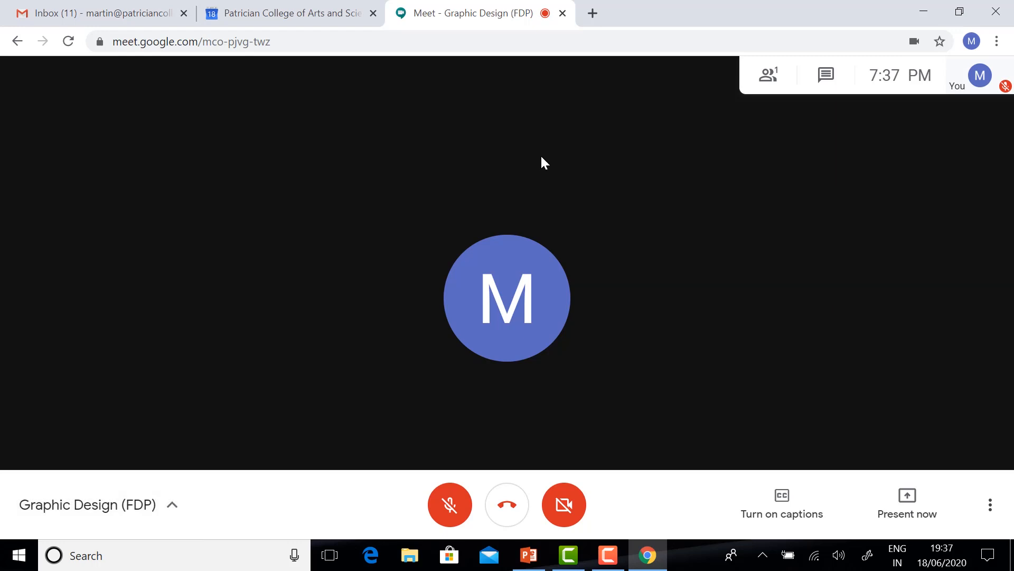
mouse_move(821, 490)
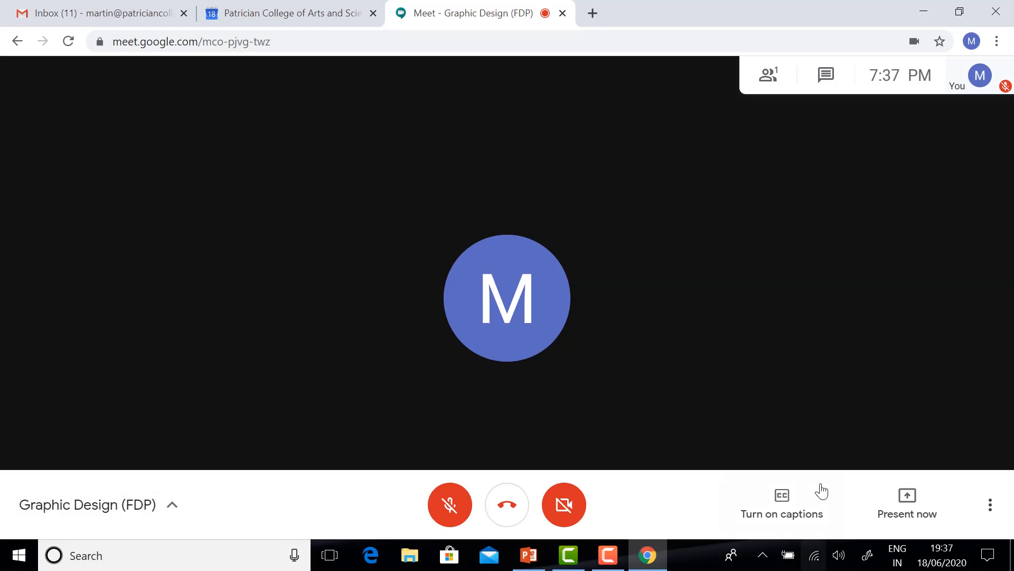
mouse_move(781, 501)
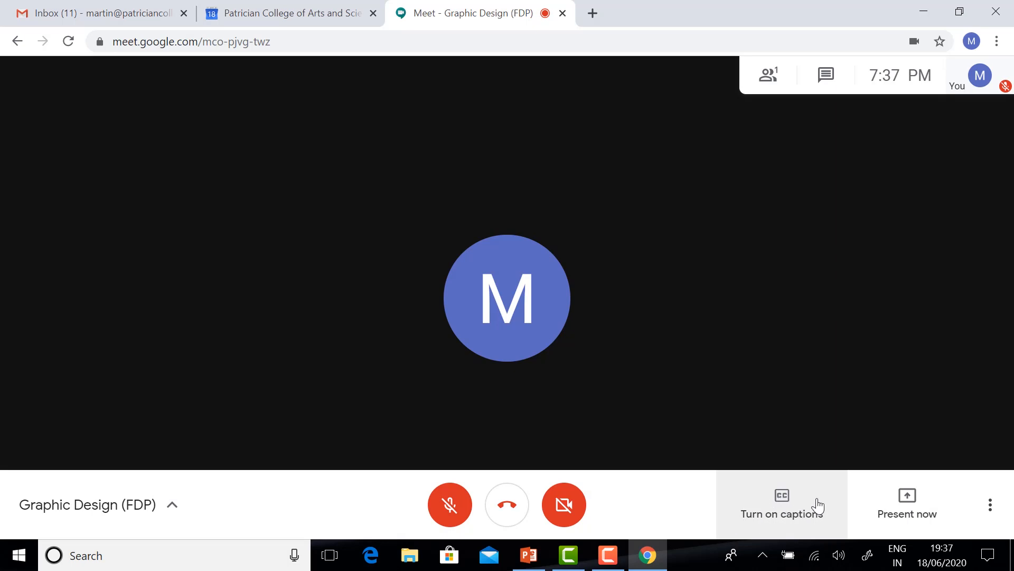
click(781, 504)
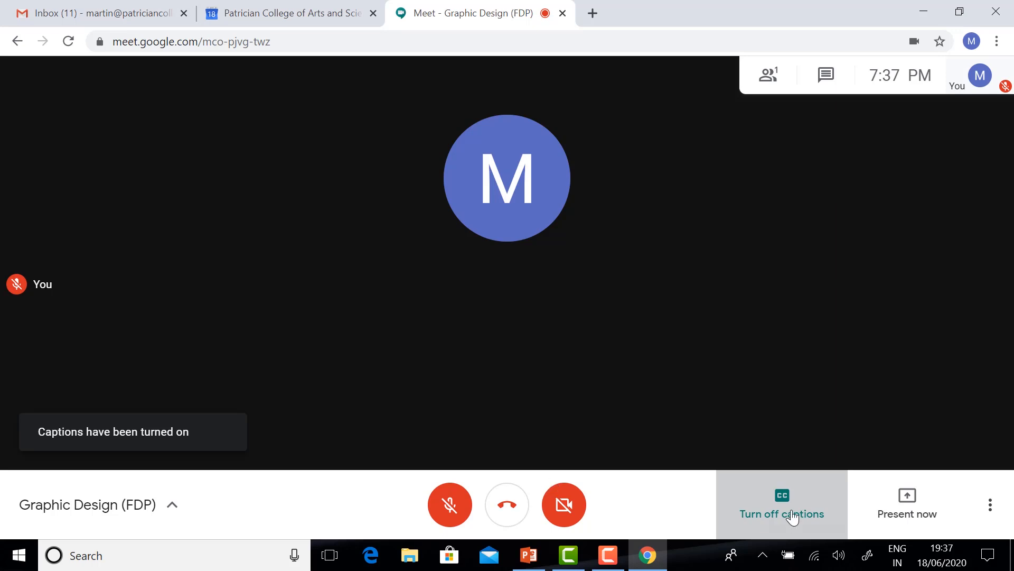
click(450, 504)
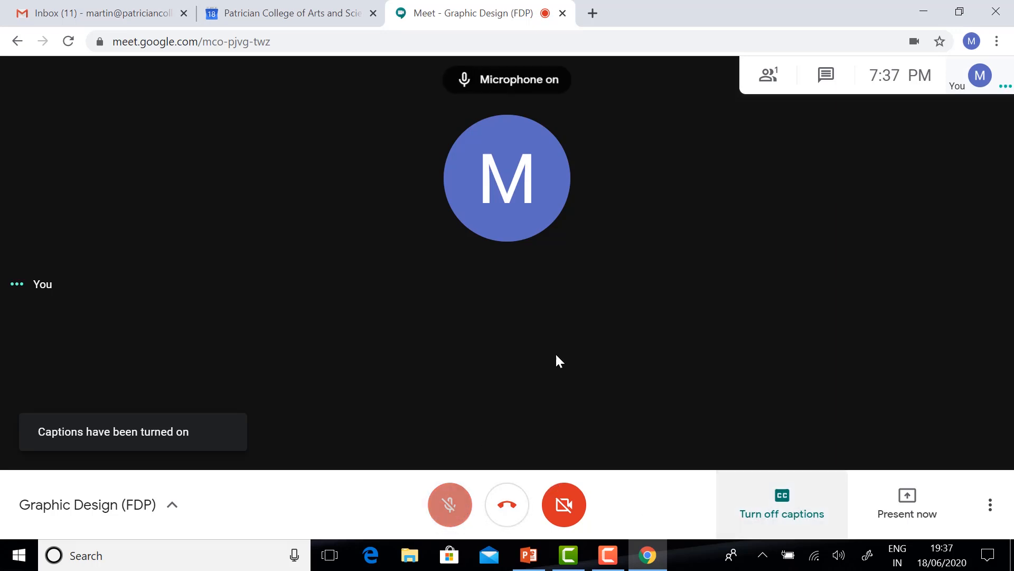
click(449, 505)
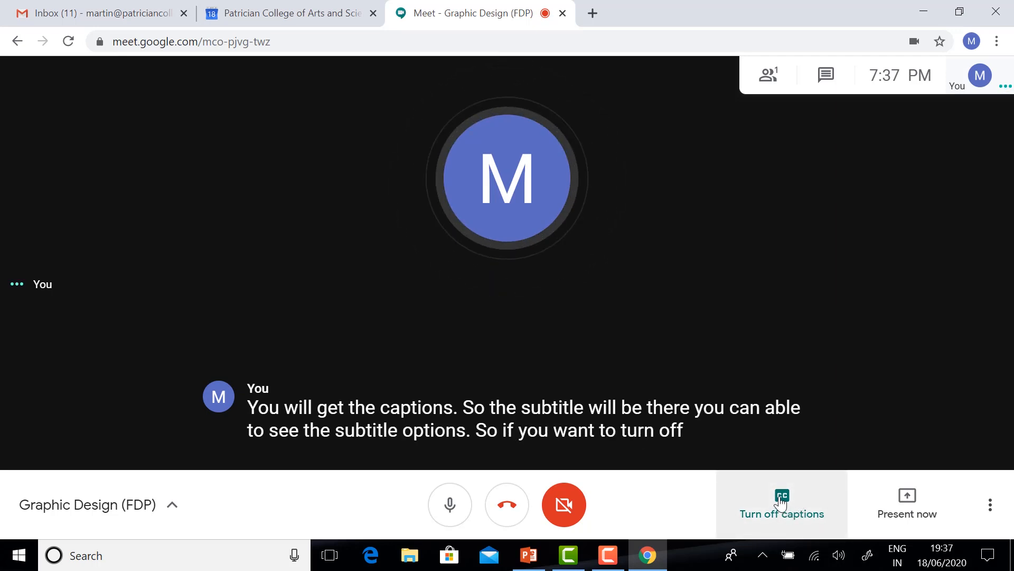
click(781, 504)
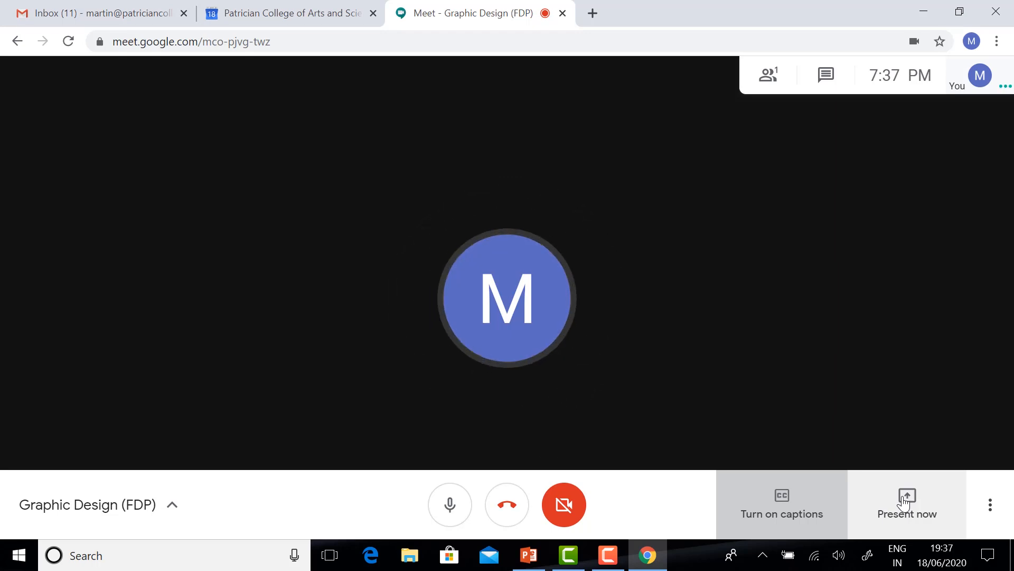
Present your entire screen to everyone in the Graphic Design (FDP) meeting.
click(906, 504)
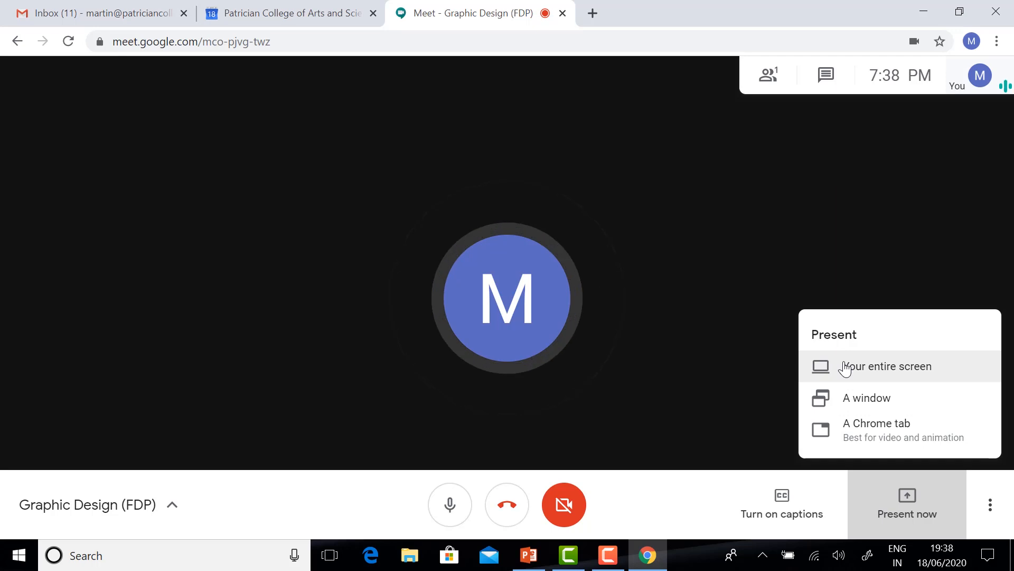
click(884, 366)
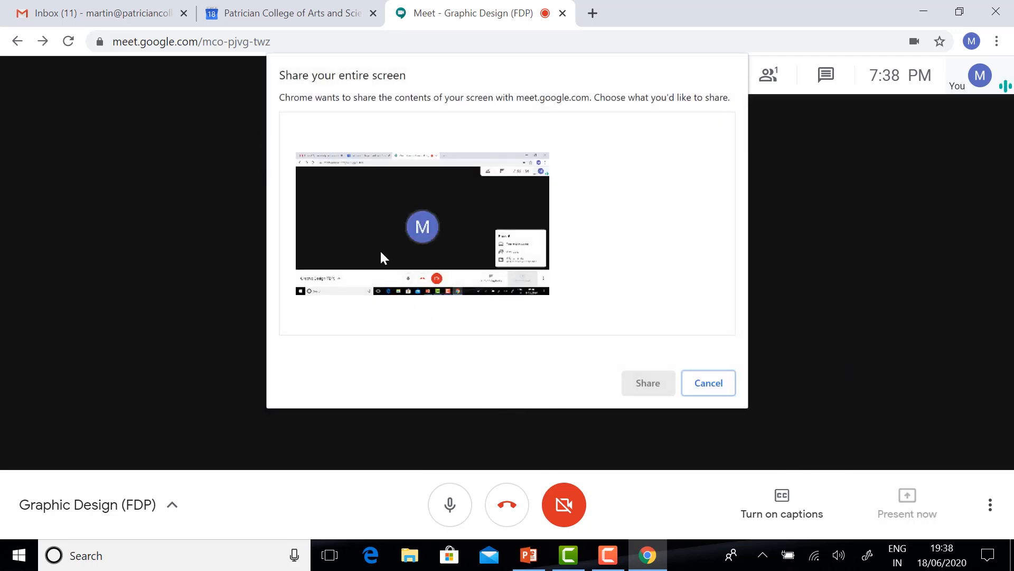
click(421, 223)
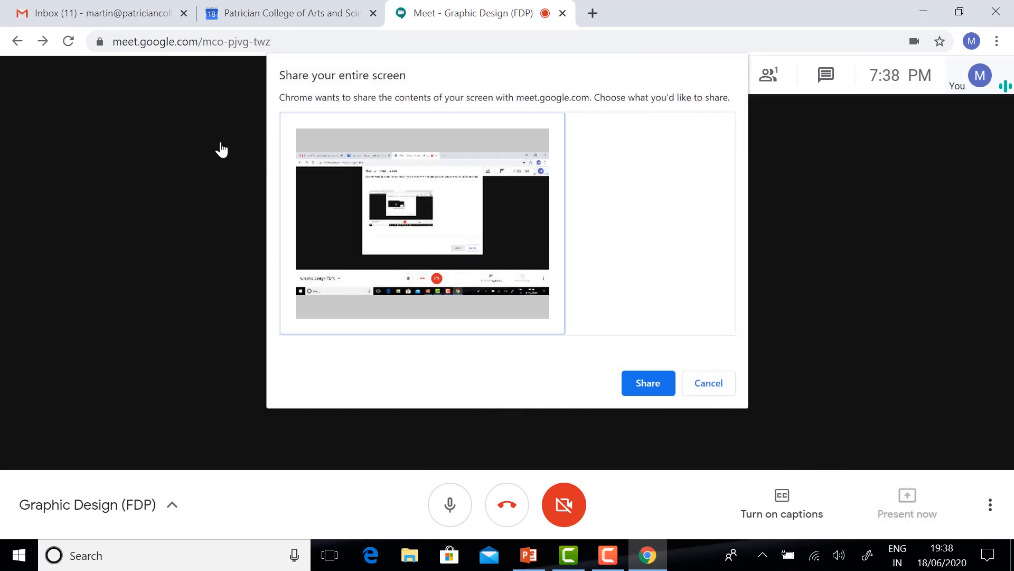
click(648, 382)
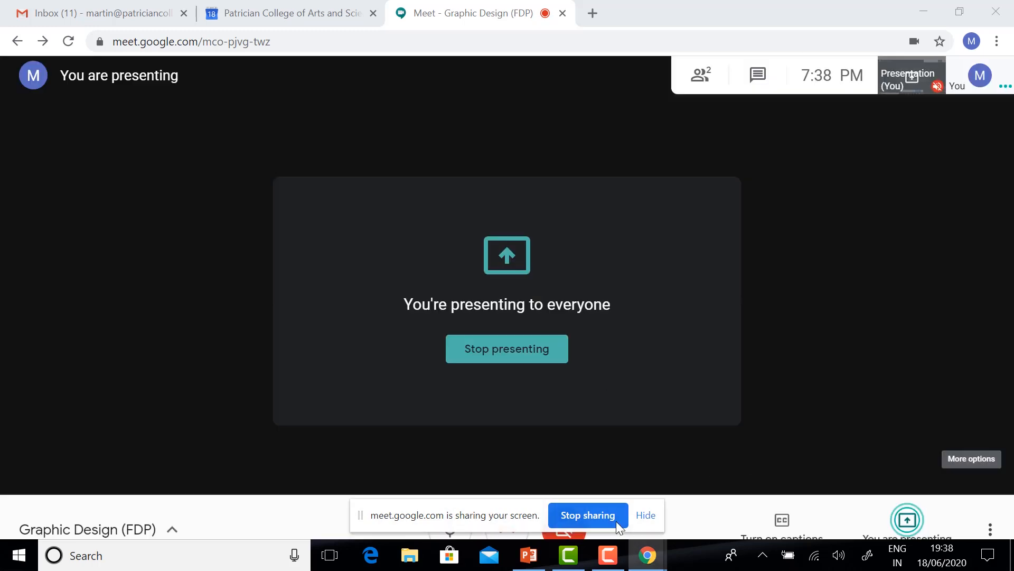
Show PowerPoint's Advantages slide through the share, dismissing the sharing notice.
click(530, 555)
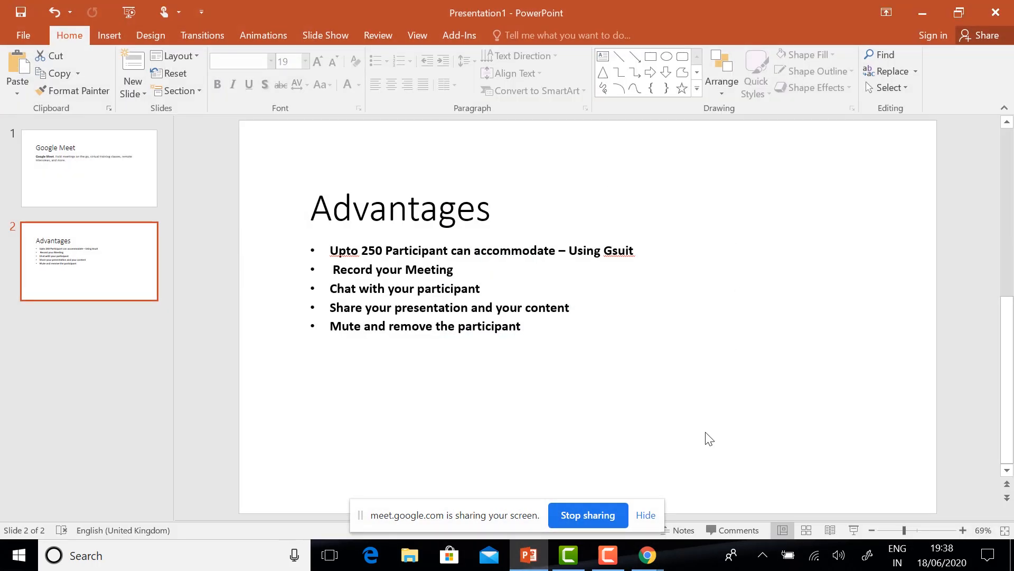
click(645, 515)
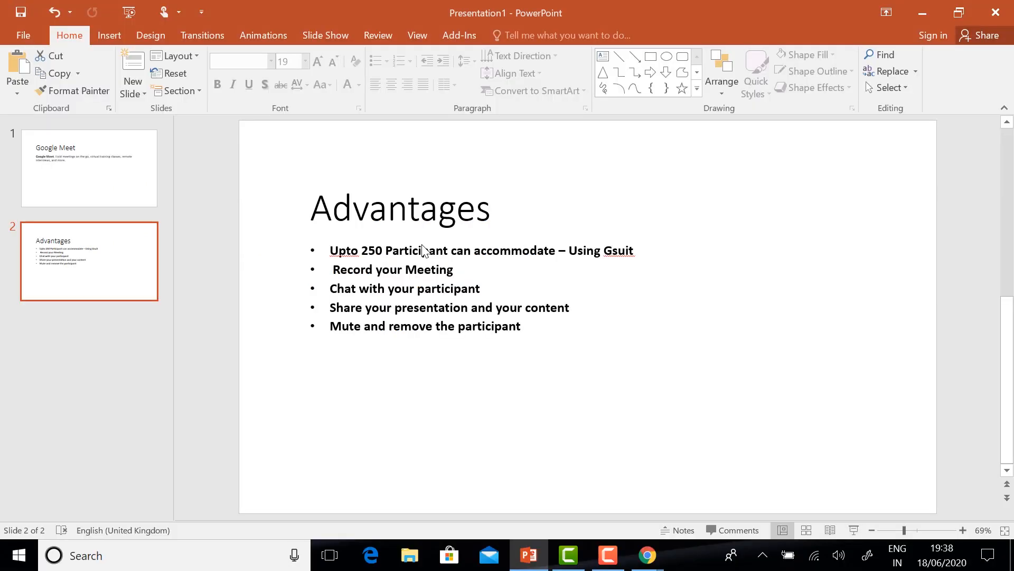
click(646, 555)
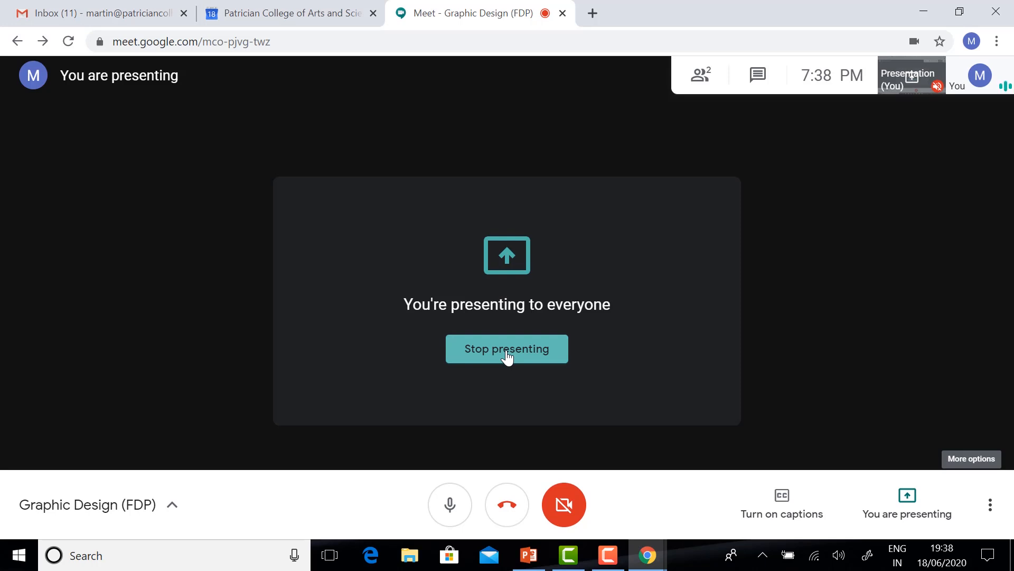
Stop presenting the shared screen to return to the regular meeting view.
click(507, 348)
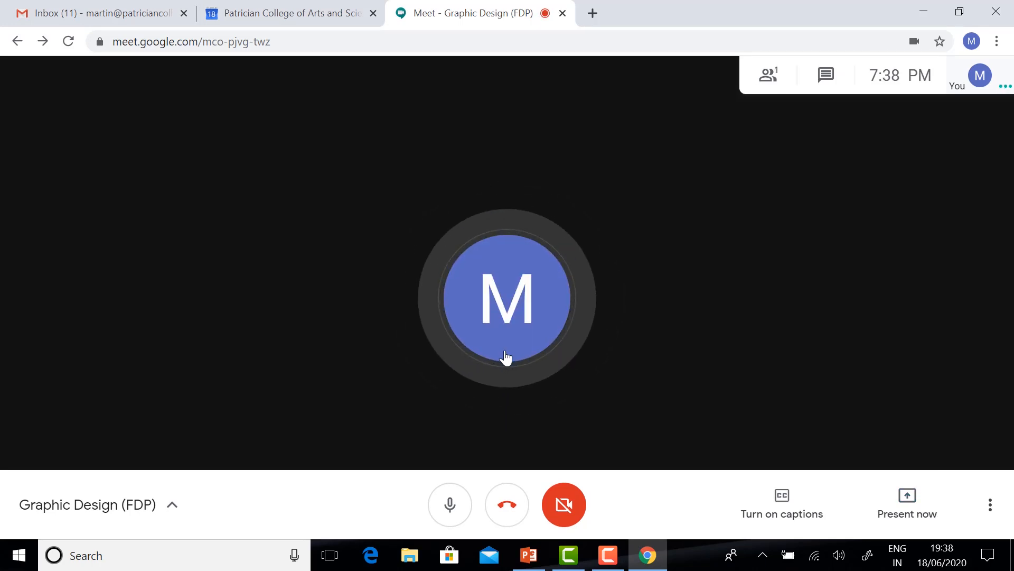
mouse_move(272, 338)
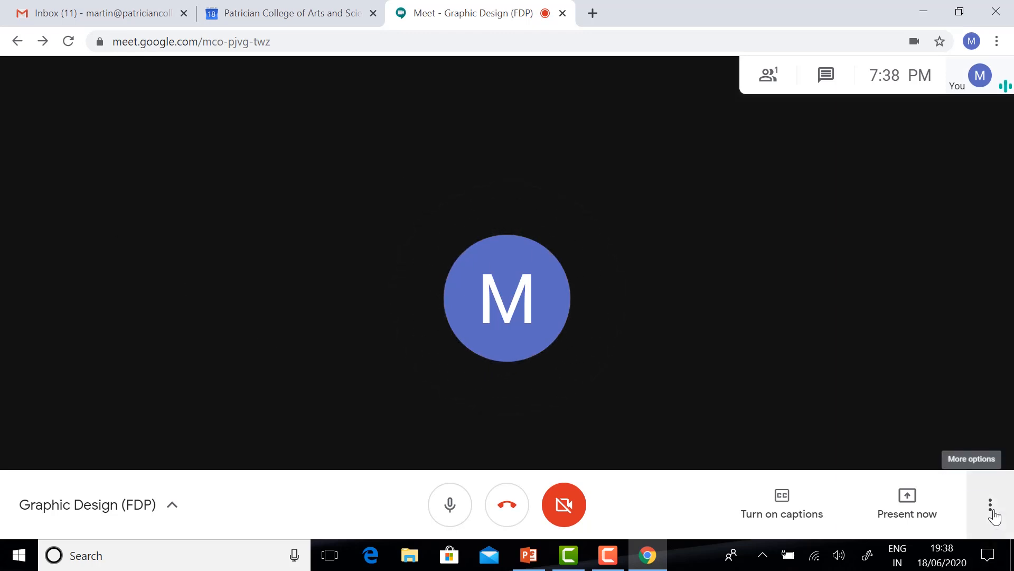
Record the Graphic Design (FDP) meeting, accepting the consent notice.
click(992, 504)
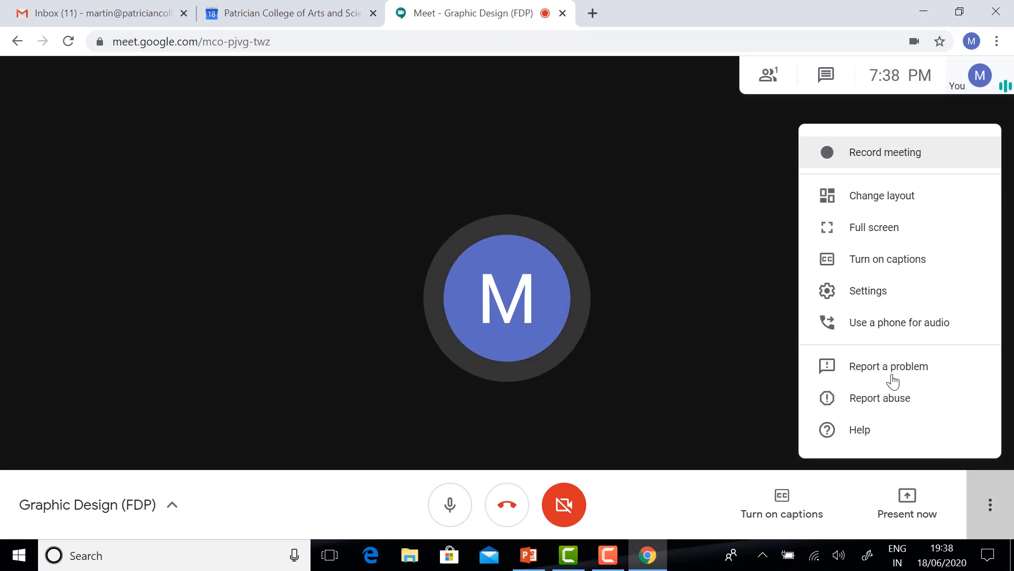
mouse_move(874, 227)
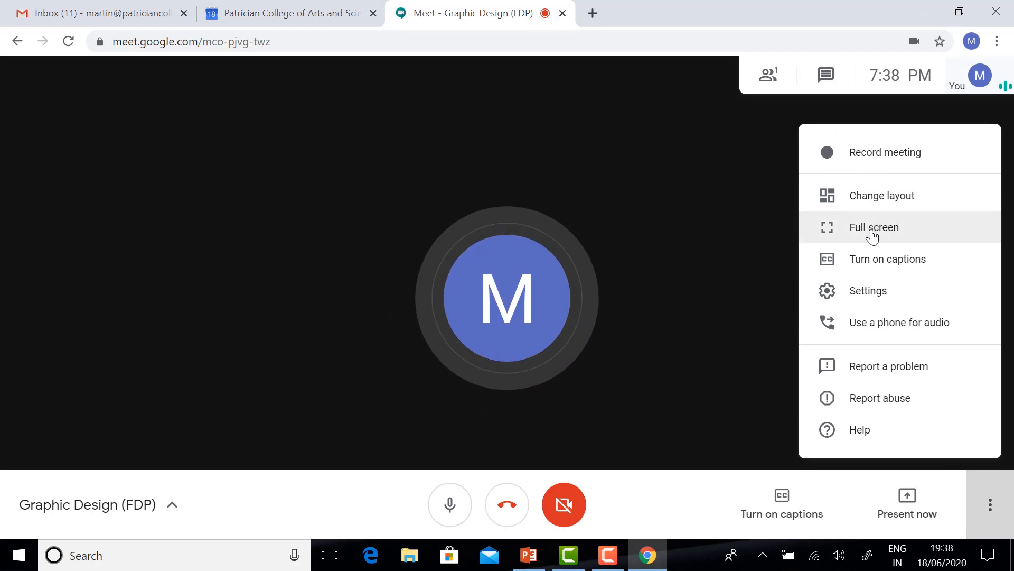
mouse_move(889, 365)
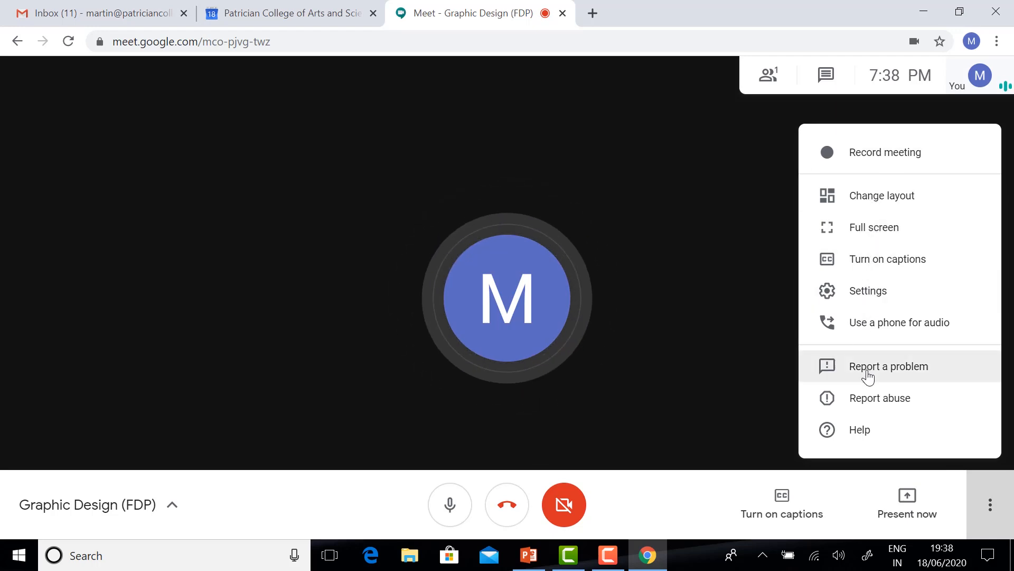
mouse_move(847, 162)
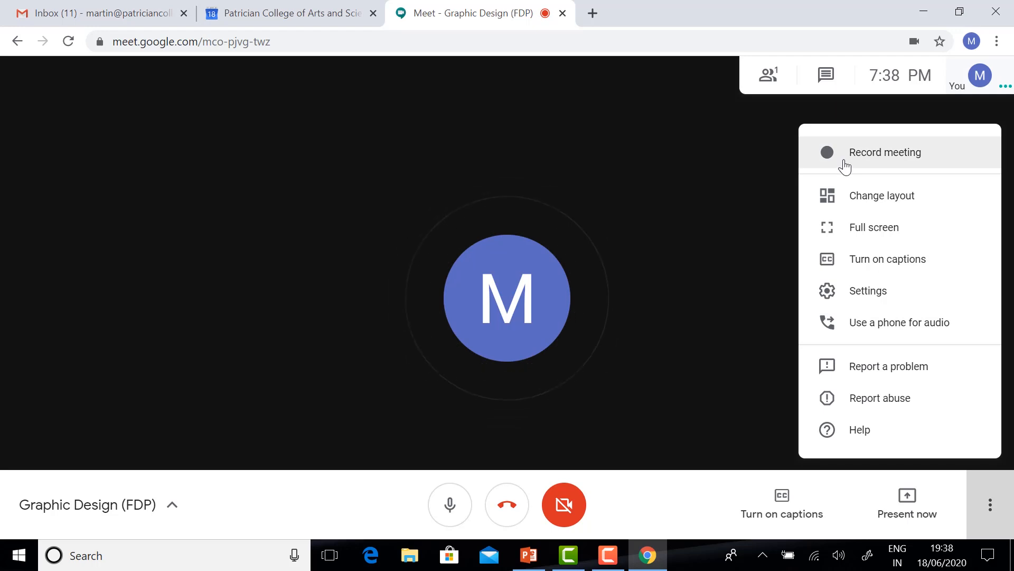
click(884, 152)
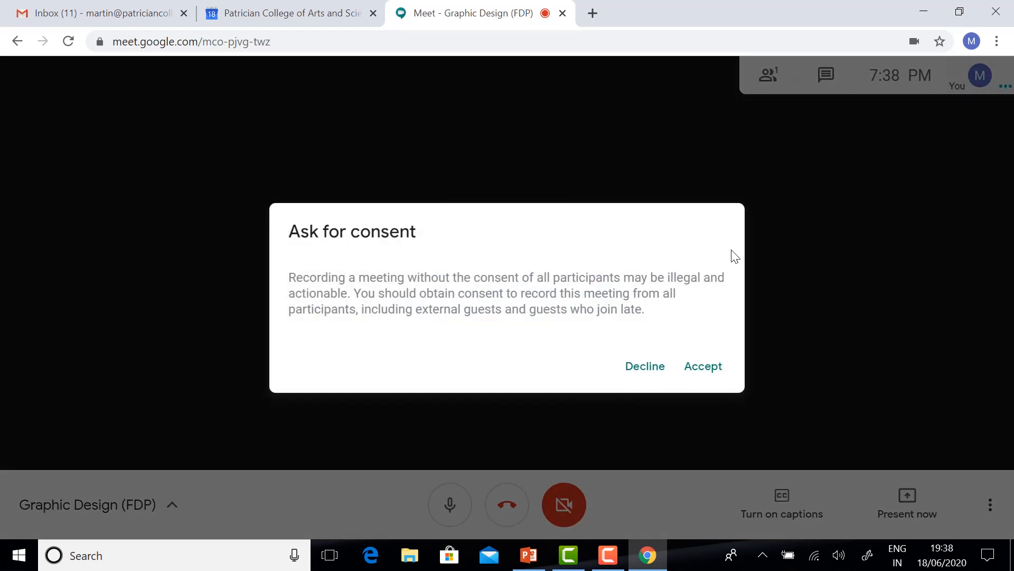
mouse_move(331, 246)
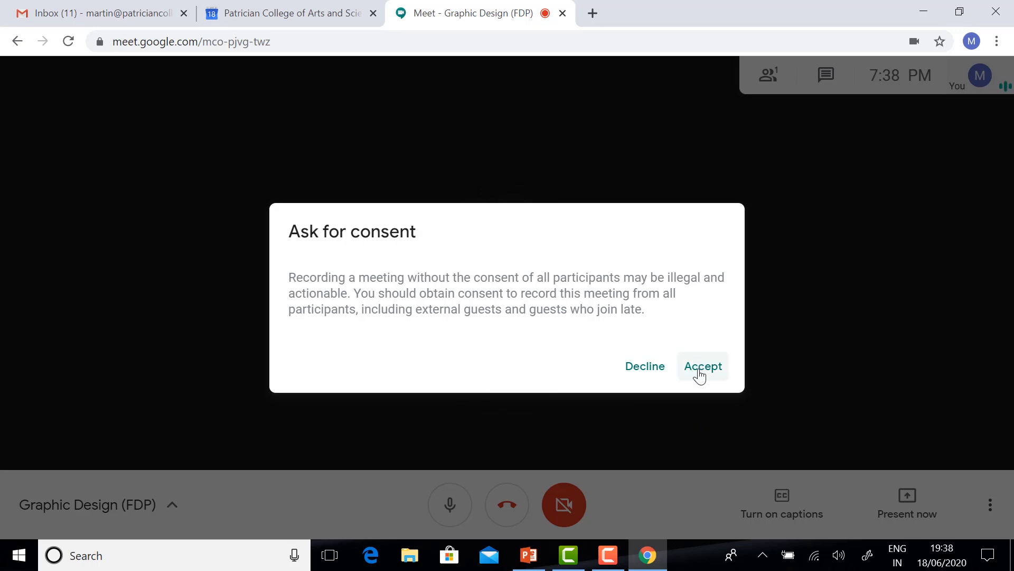
click(703, 365)
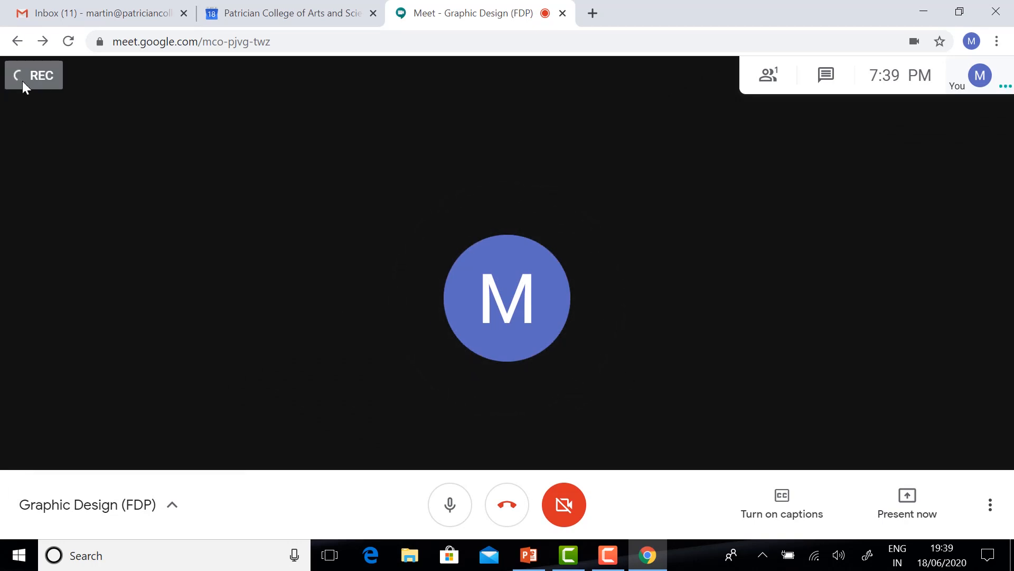
mouse_move(243, 361)
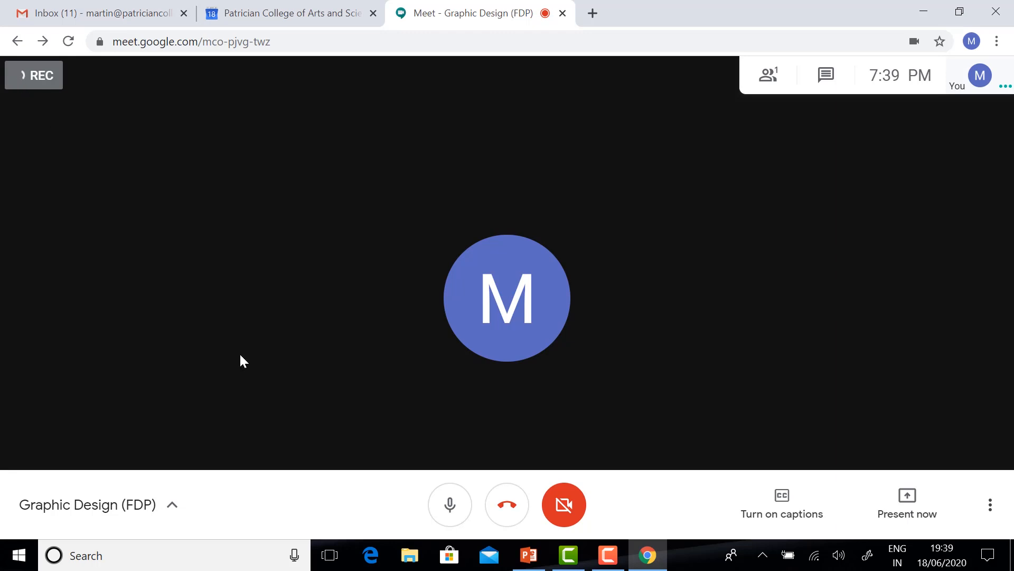
mouse_move(991, 504)
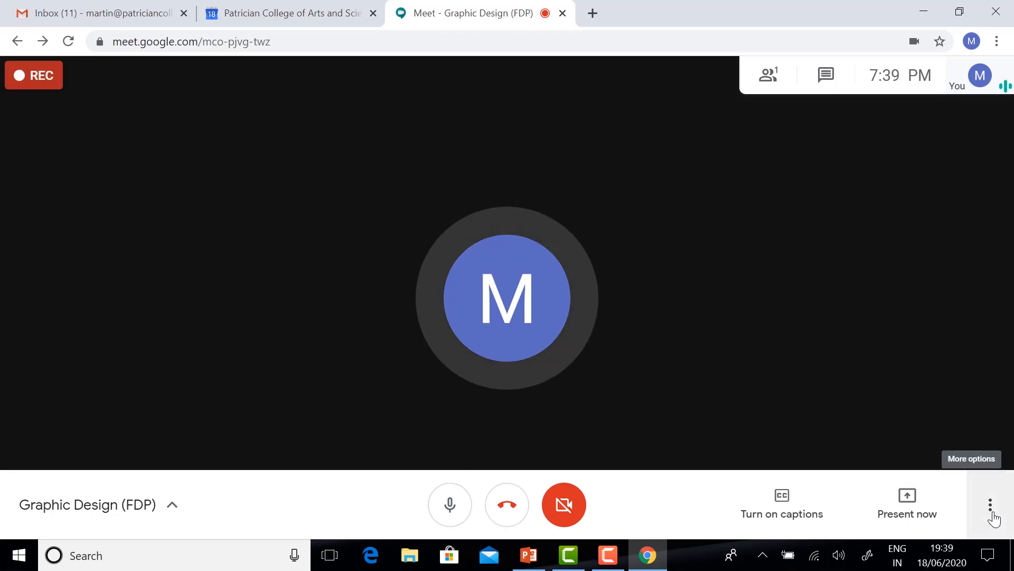
mouse_move(3, 146)
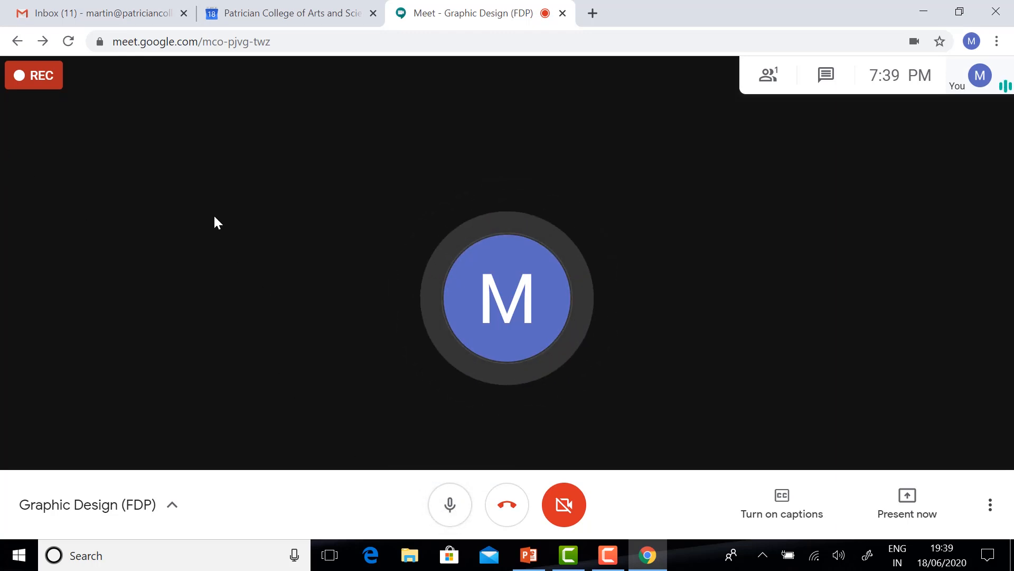
mouse_move(507, 505)
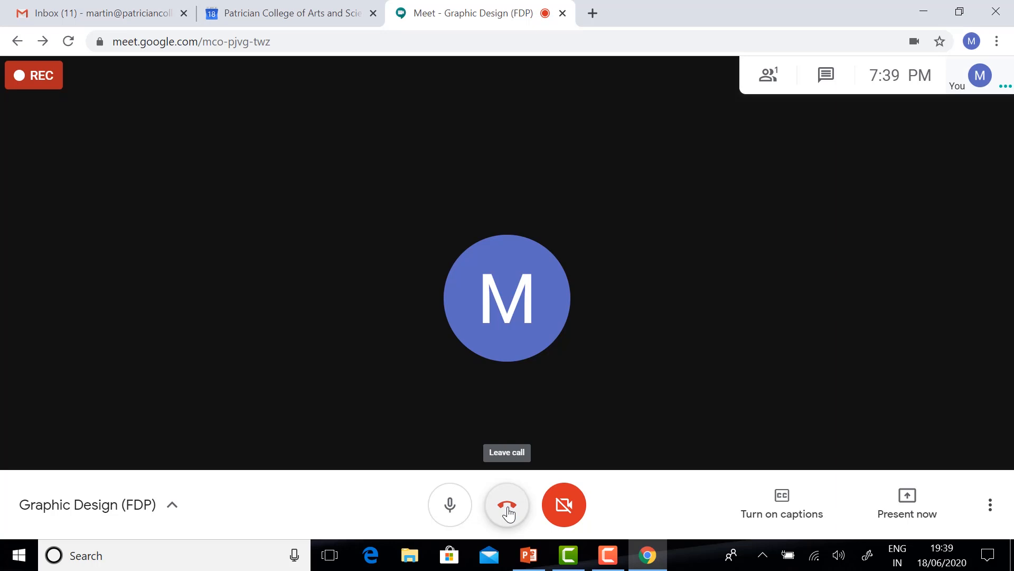
Leave the Graphic Design (FDP) call using the red Leave call button.
click(507, 504)
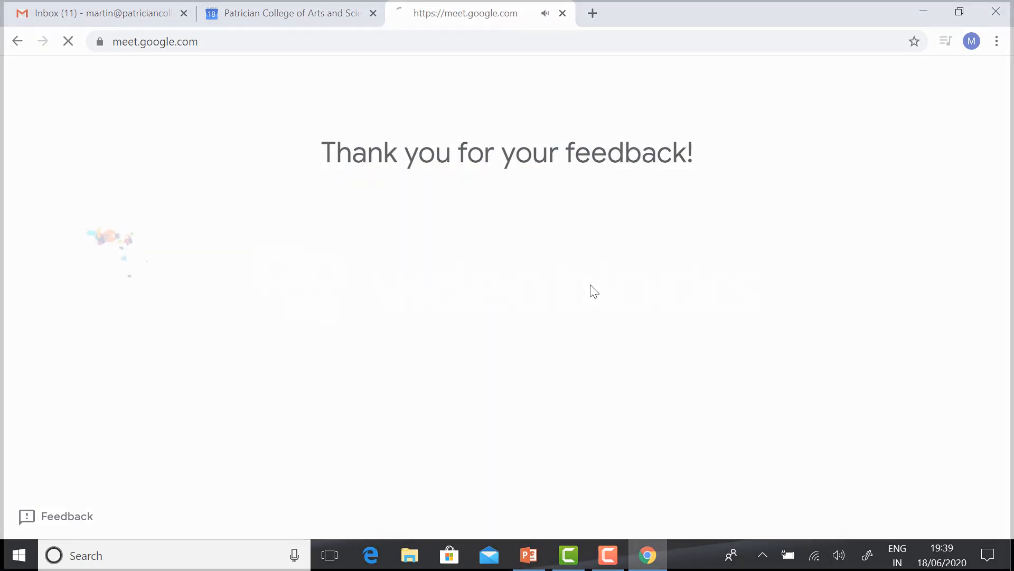